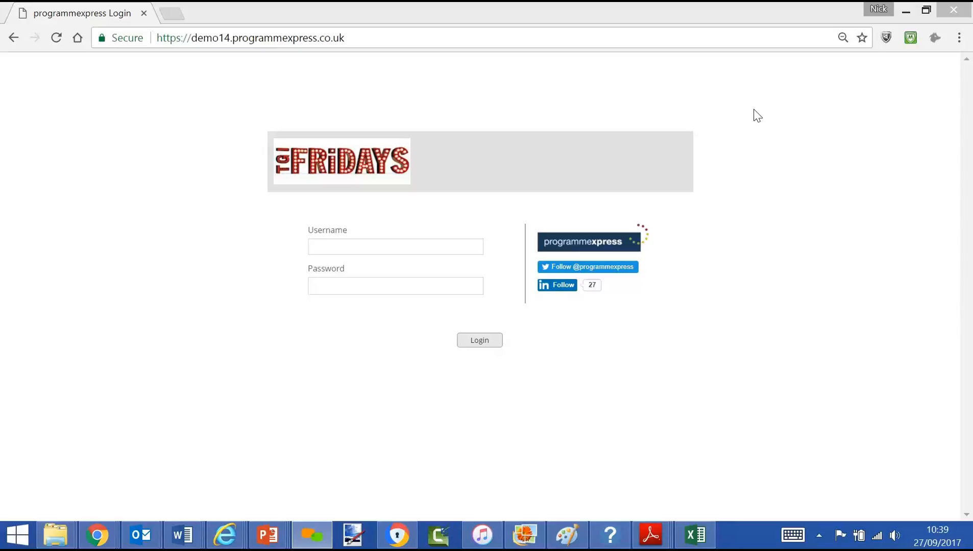
mouse_move(388, 154)
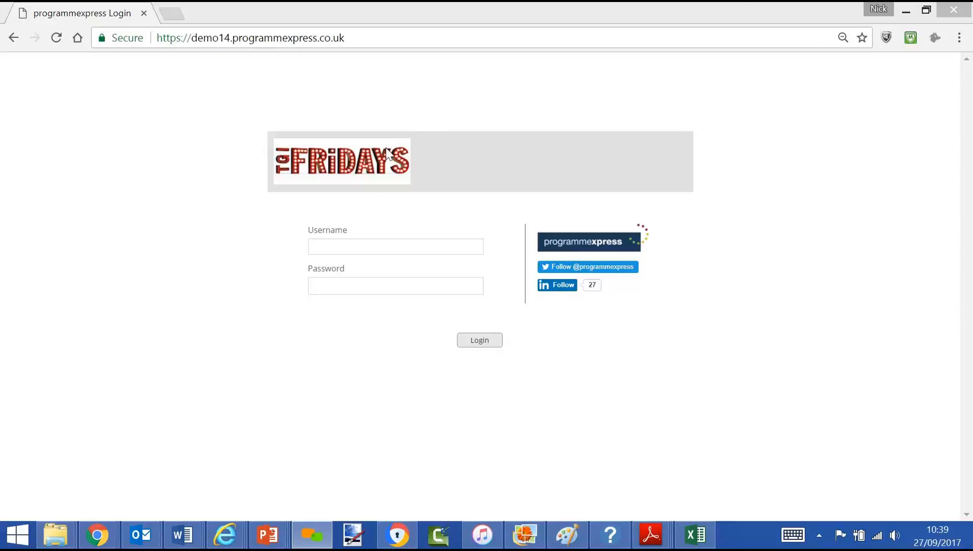
mouse_move(218, 158)
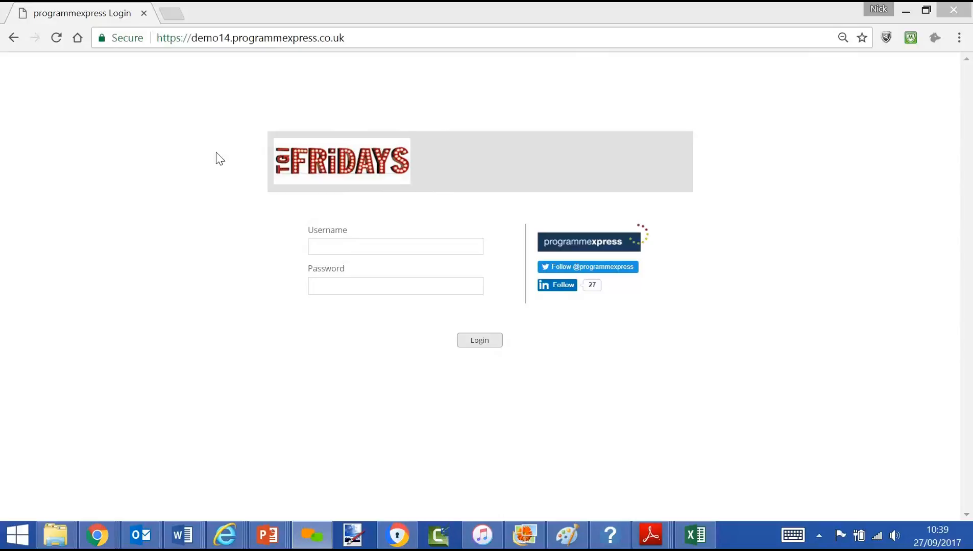
Log in to the demo site as pe_admin using the autofilled credentials.
left_click(395, 246)
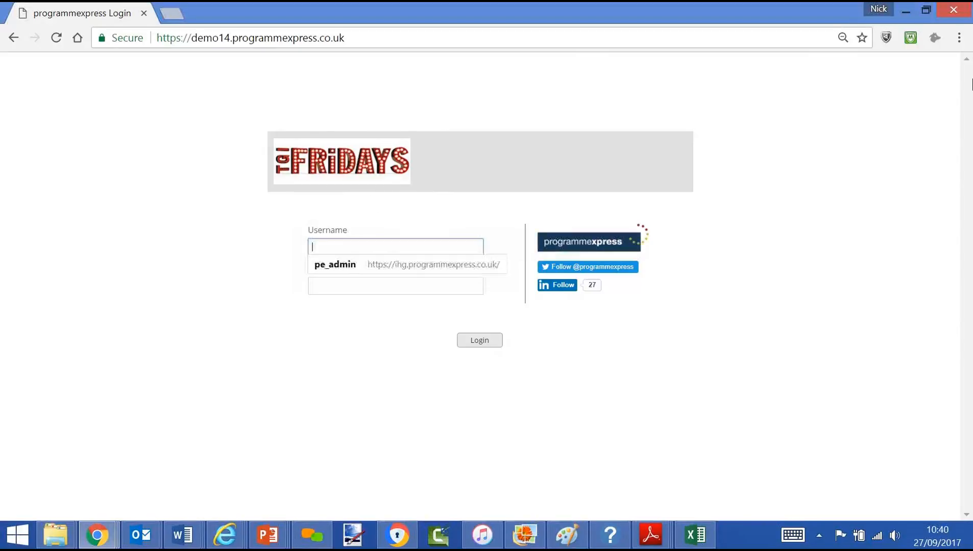
type("pe_admin")
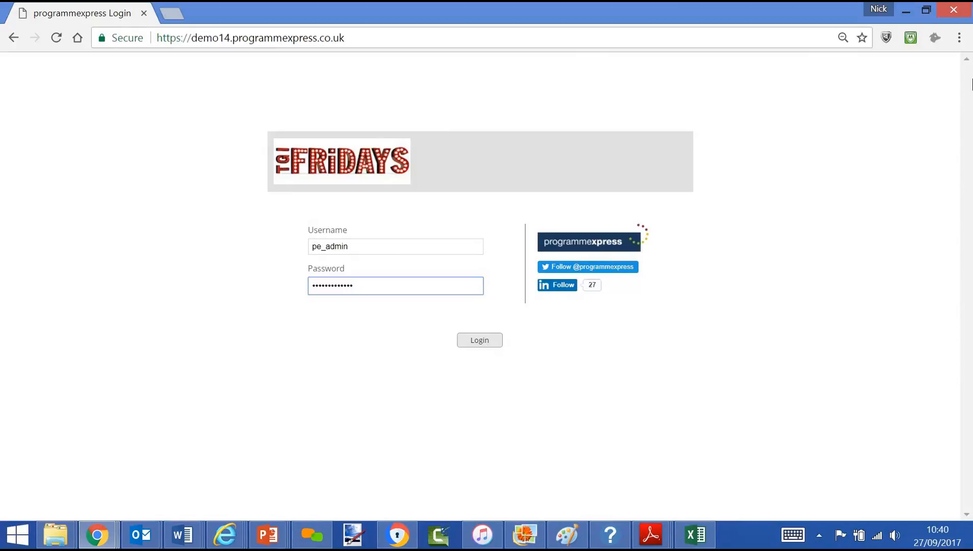
left_click(478, 339)
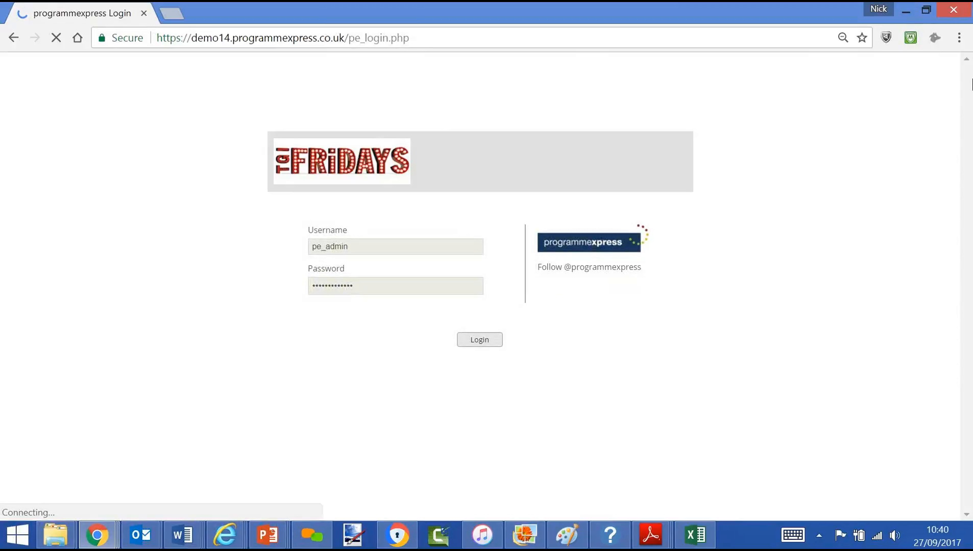
Expand Programme 1, Programme 2 and Programme 3 in the My Projects tree.
left_click(478, 340)
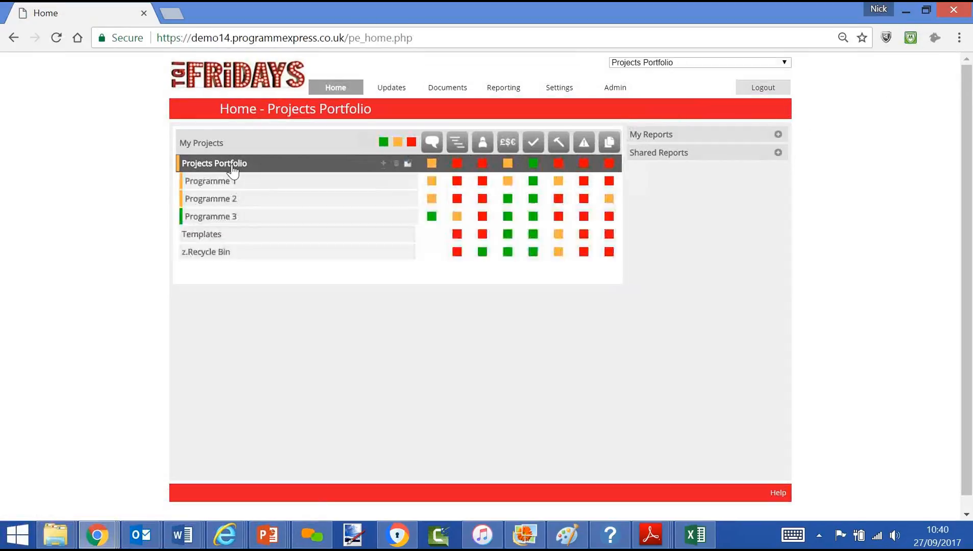
left_click(210, 181)
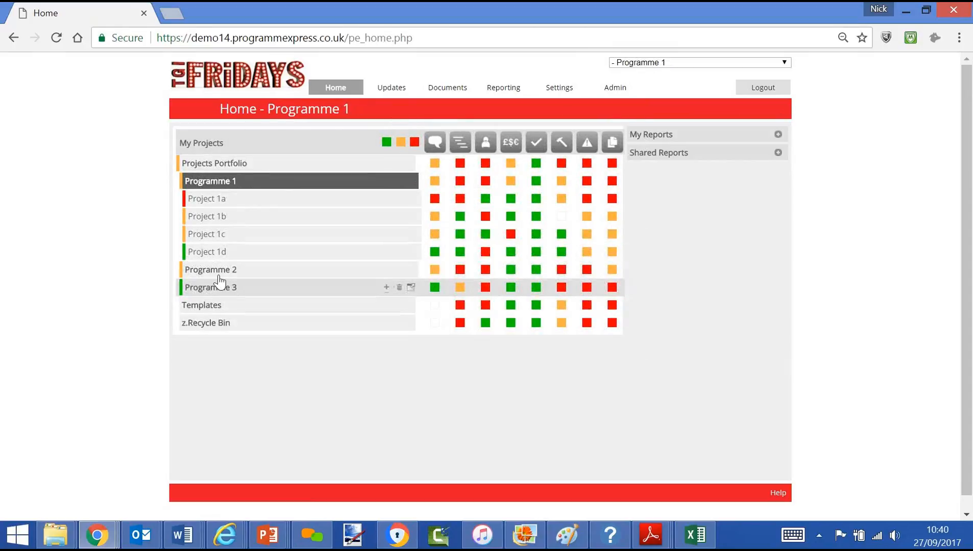
left_click(210, 269)
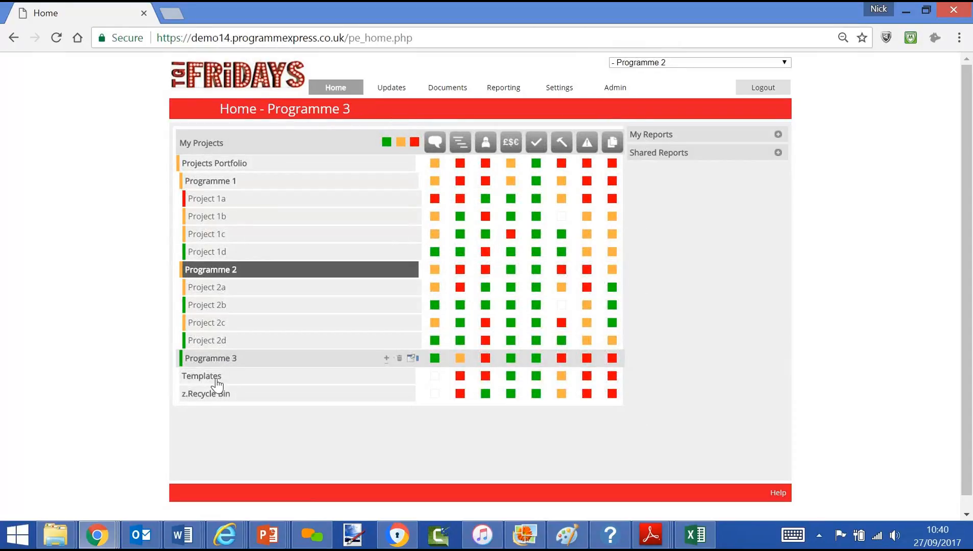
left_click(210, 358)
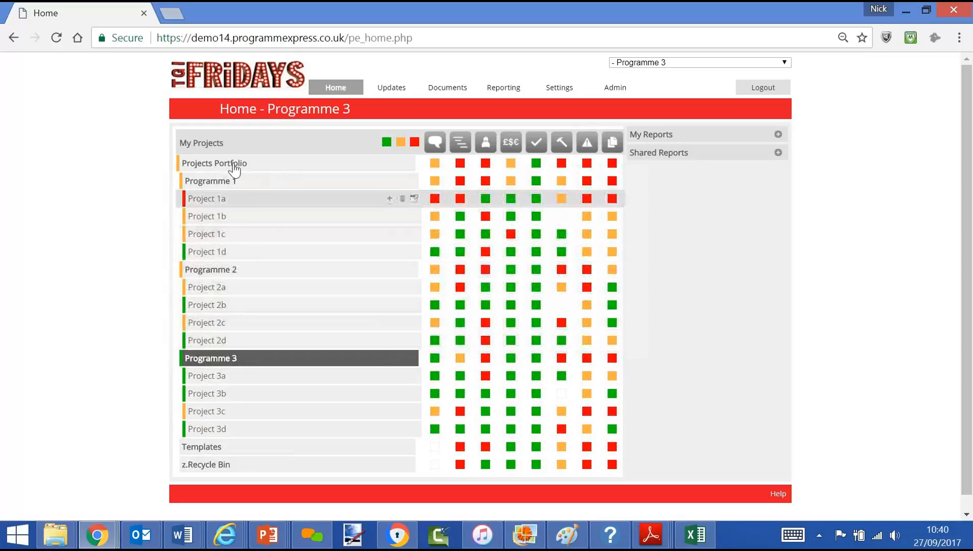
mouse_move(340, 215)
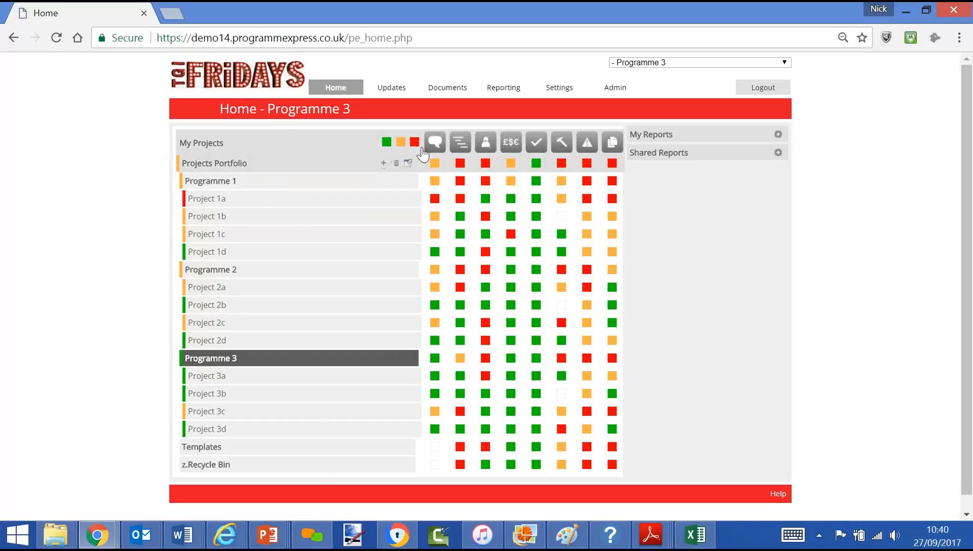
Preview the Updates menu options, then expand My Reports and Shared Reports.
left_click(391, 87)
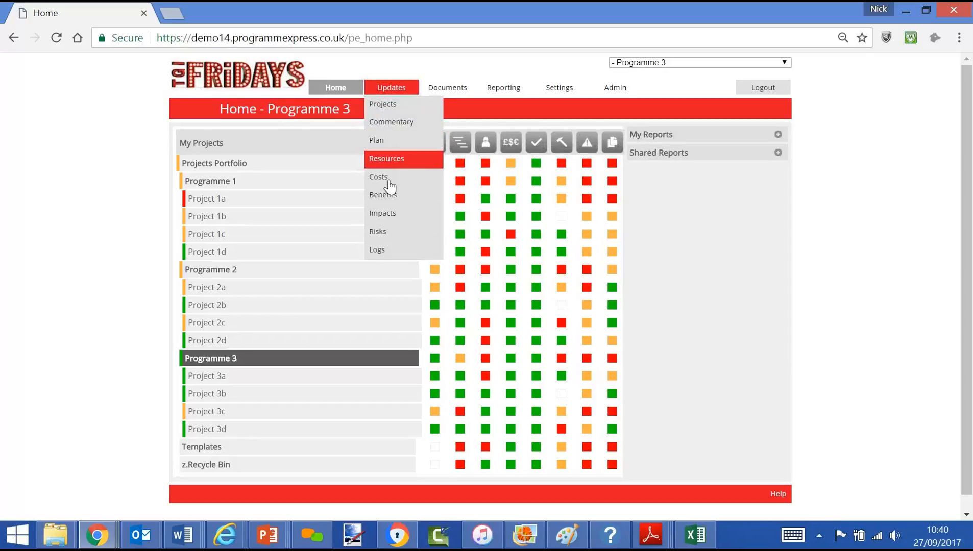
mouse_move(385, 253)
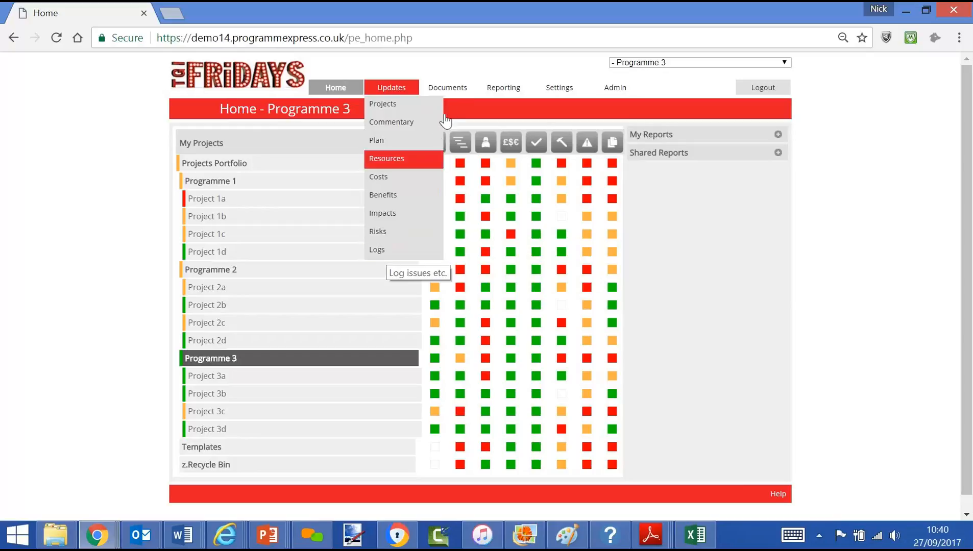
left_click(558, 87)
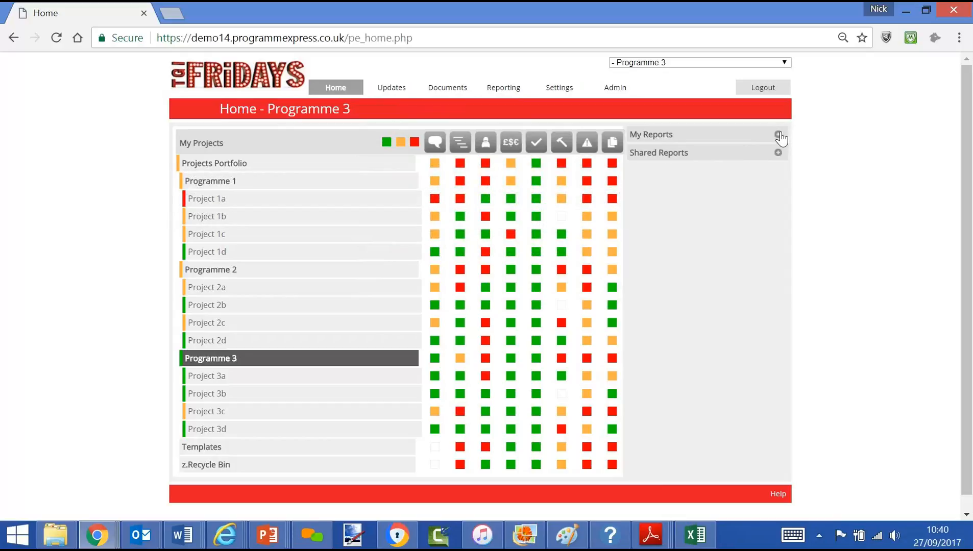
left_click(779, 136)
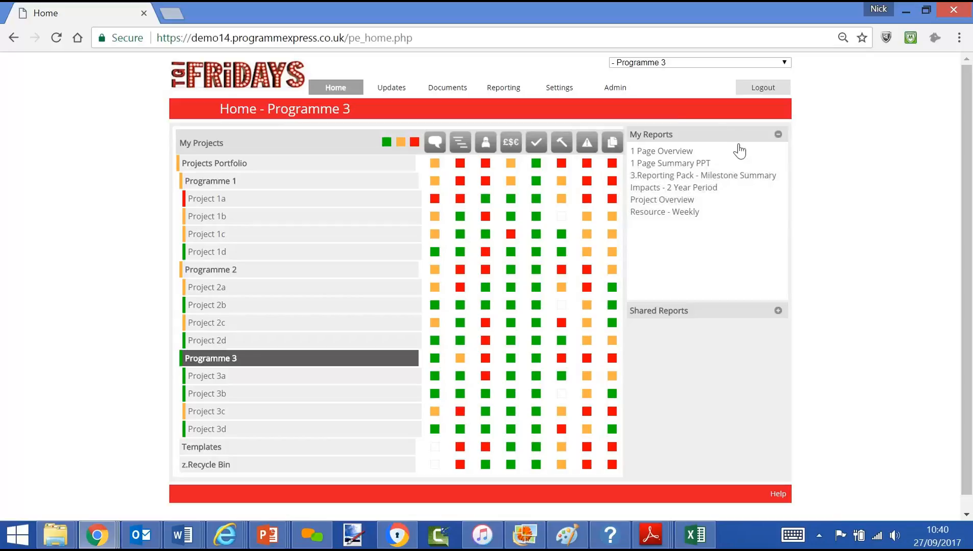
mouse_move(780, 322)
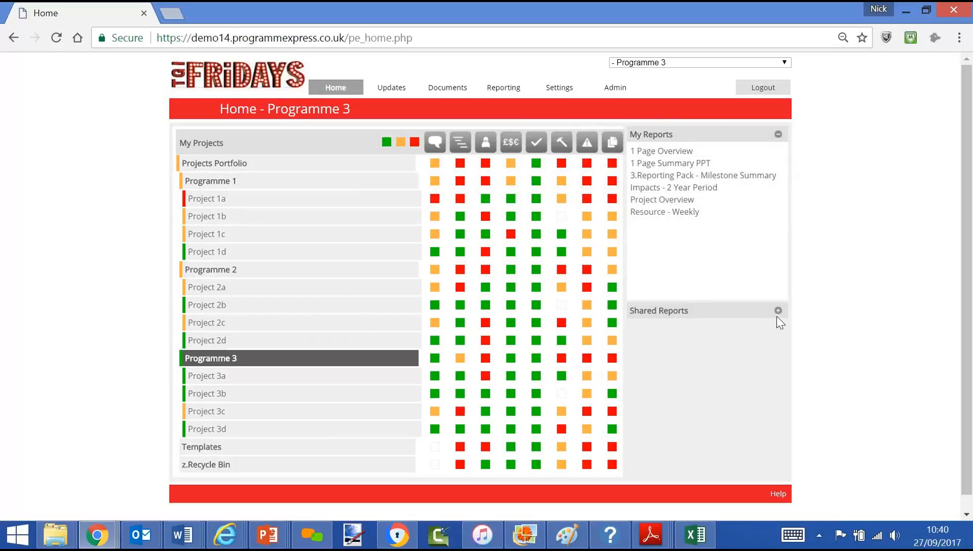
left_click(777, 311)
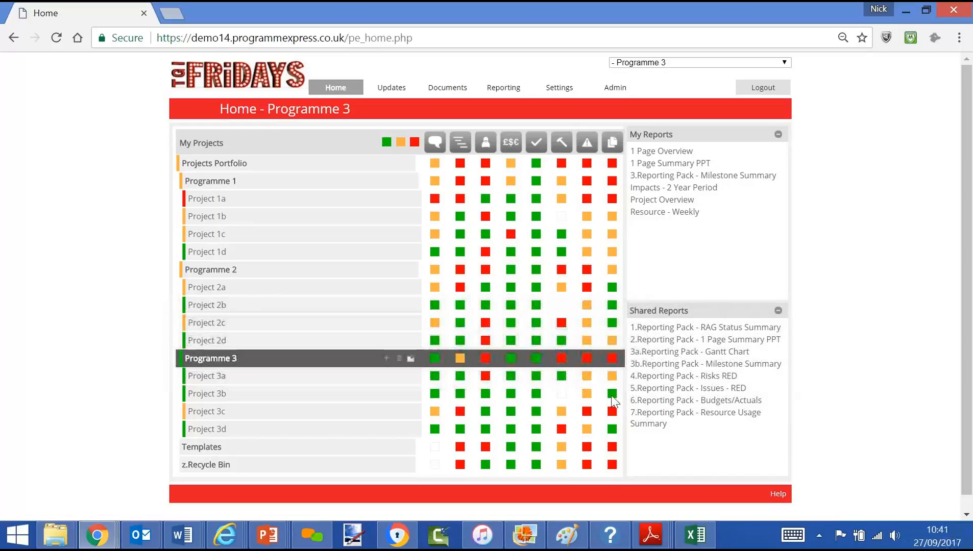
mouse_move(741, 417)
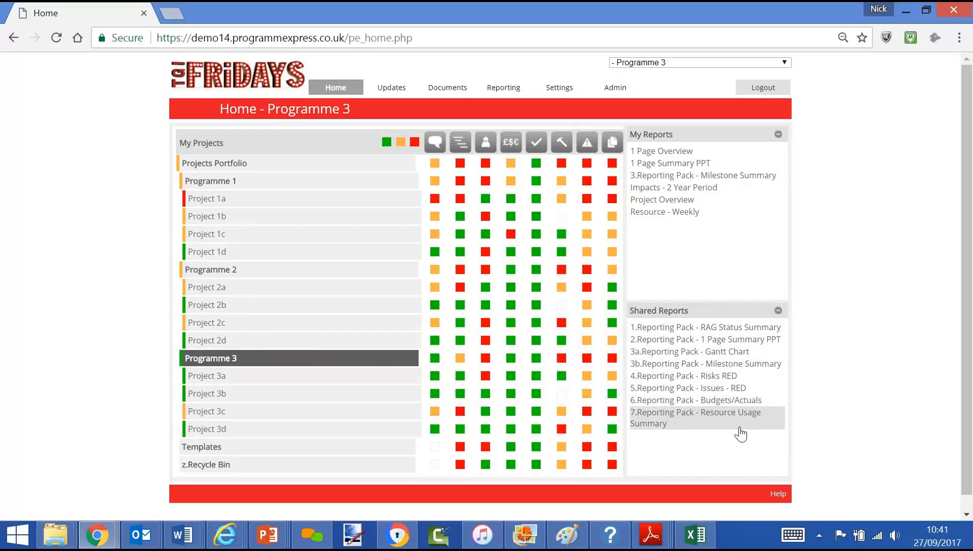
mouse_move(206, 287)
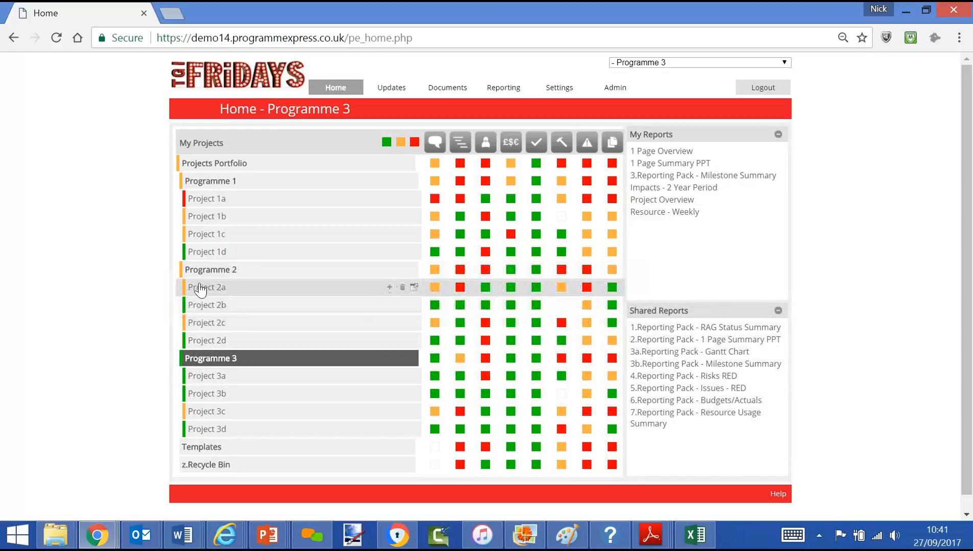
mouse_move(137, 244)
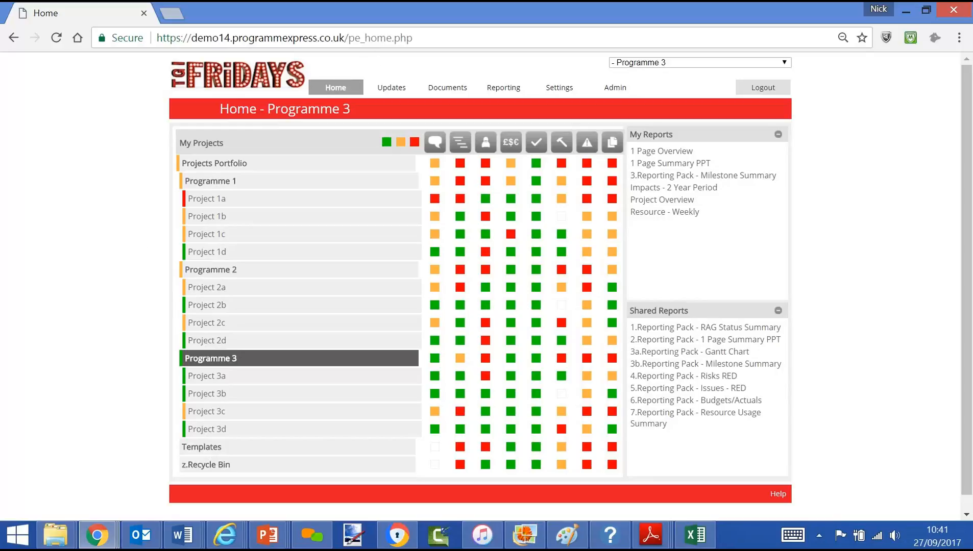
double_click(379, 37)
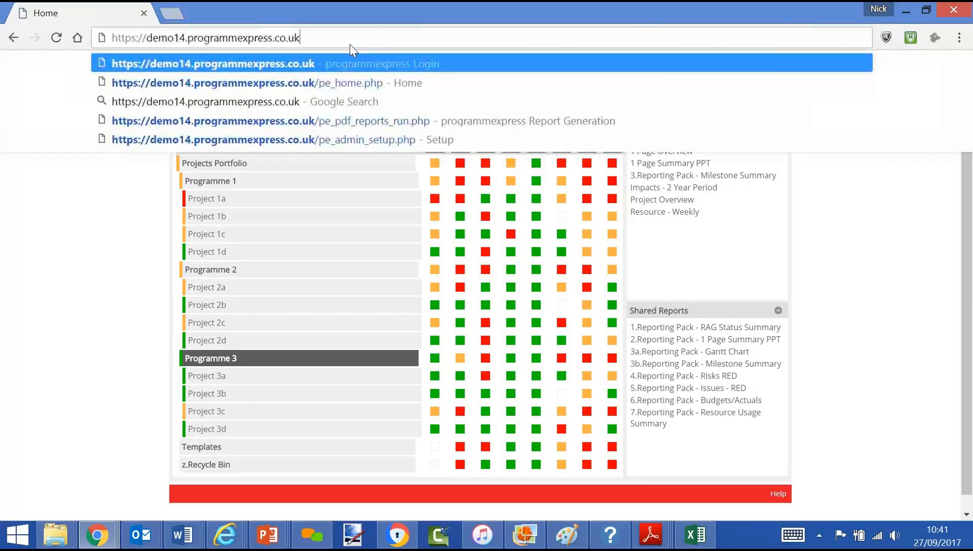
left_click(213, 63)
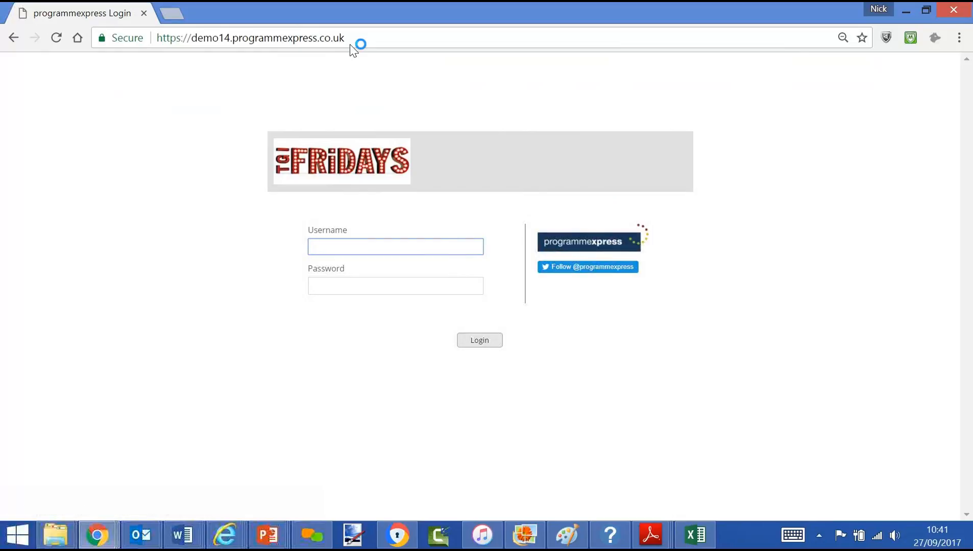
type("nwilson")
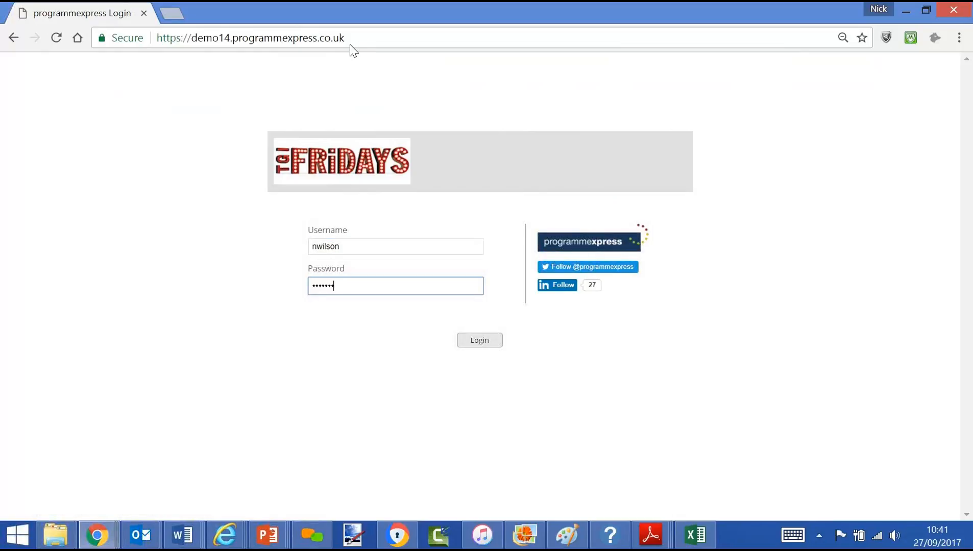
left_click(479, 339)
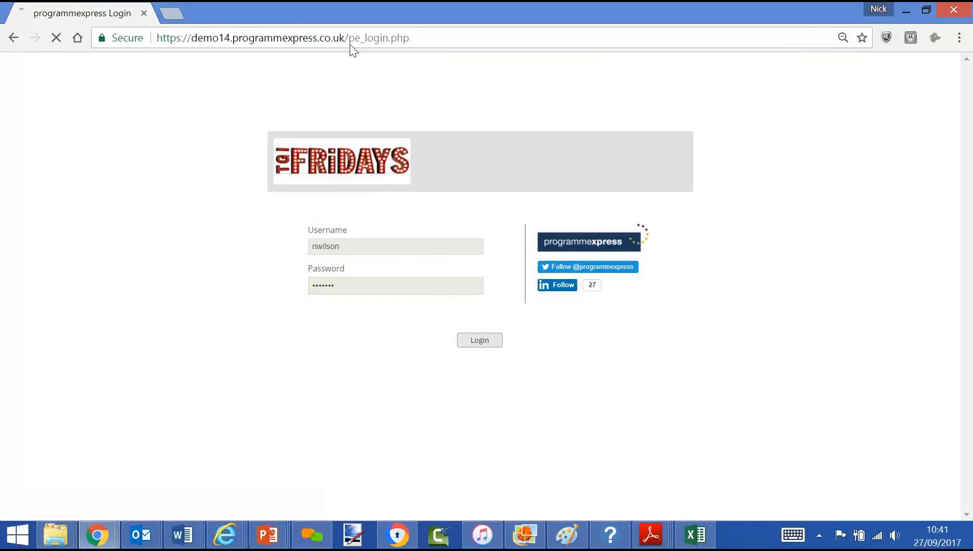
left_click(479, 339)
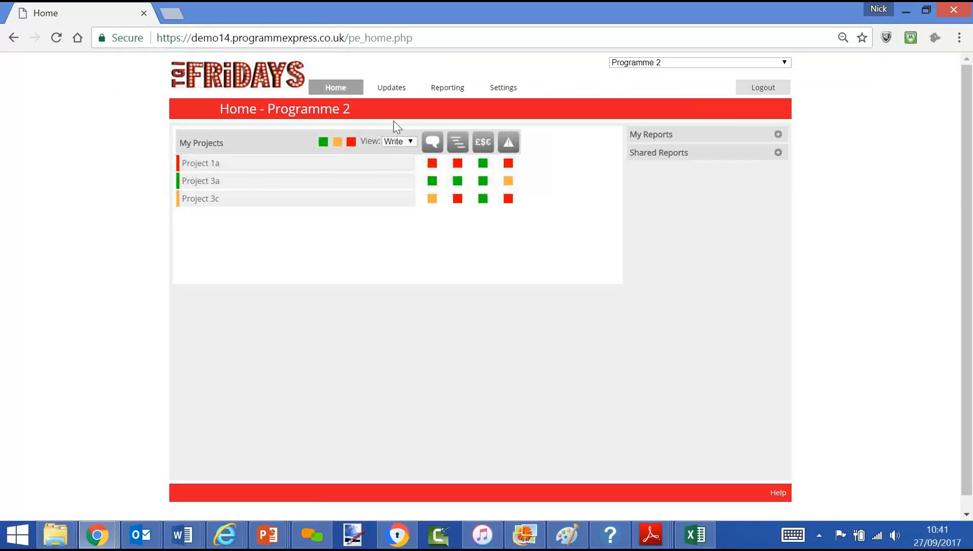
mouse_move(401, 130)
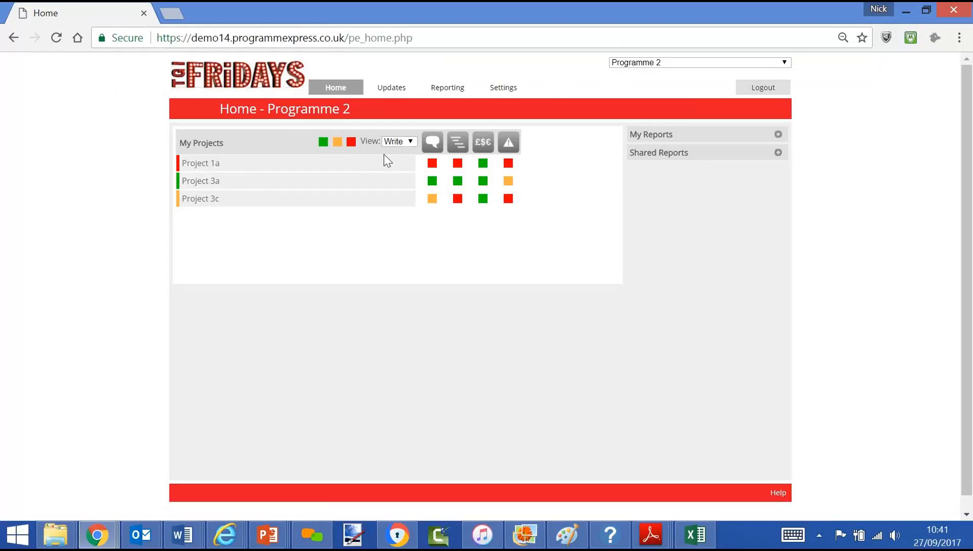
mouse_move(432, 143)
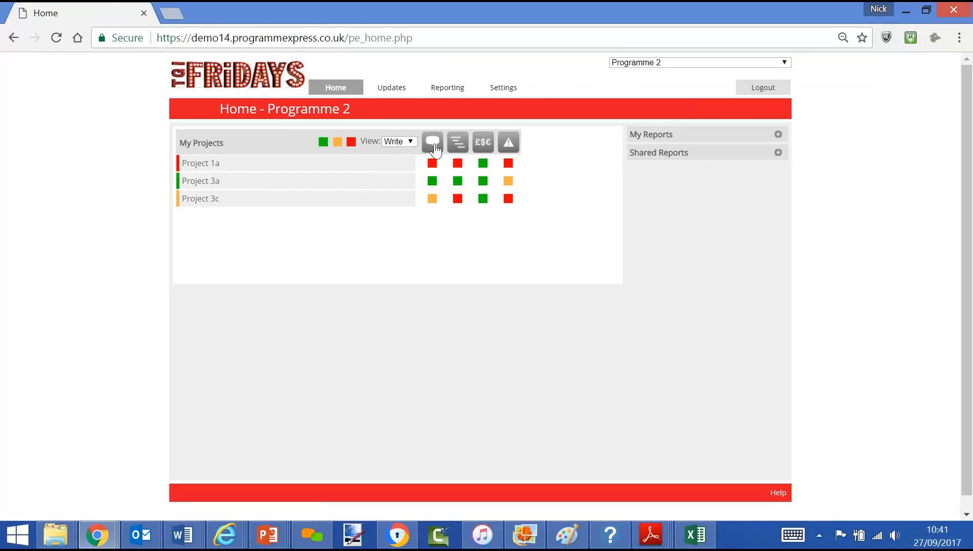
mouse_move(458, 143)
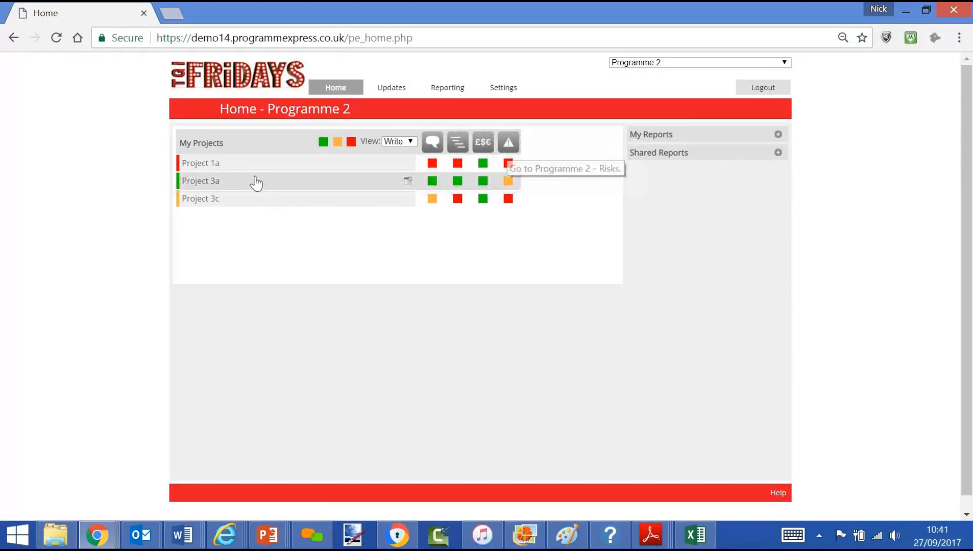
Open Project 1a's commentary from the My Projects list.
left_click(200, 163)
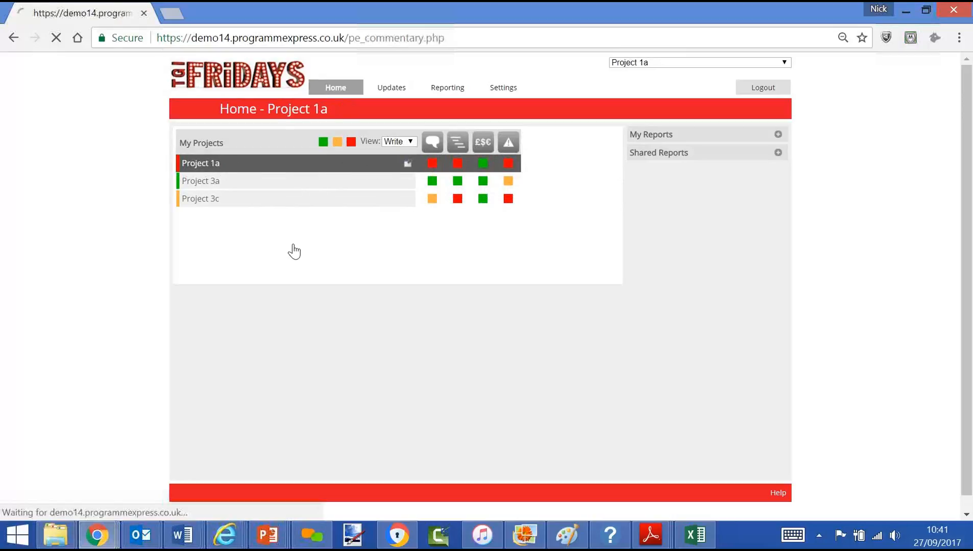
Start an overall status comment, then view Project 1a's Plan and Costs pages.
left_click(432, 141)
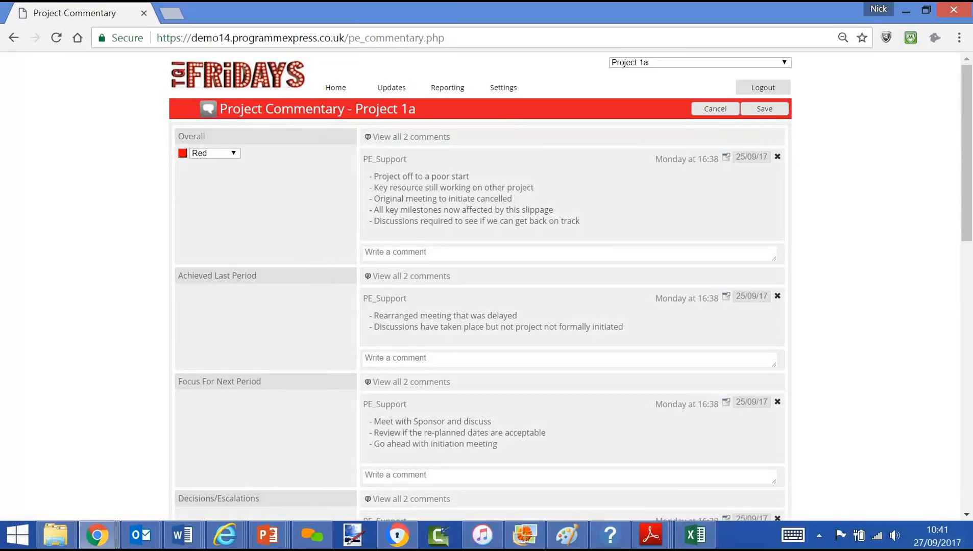
left_click(546, 252)
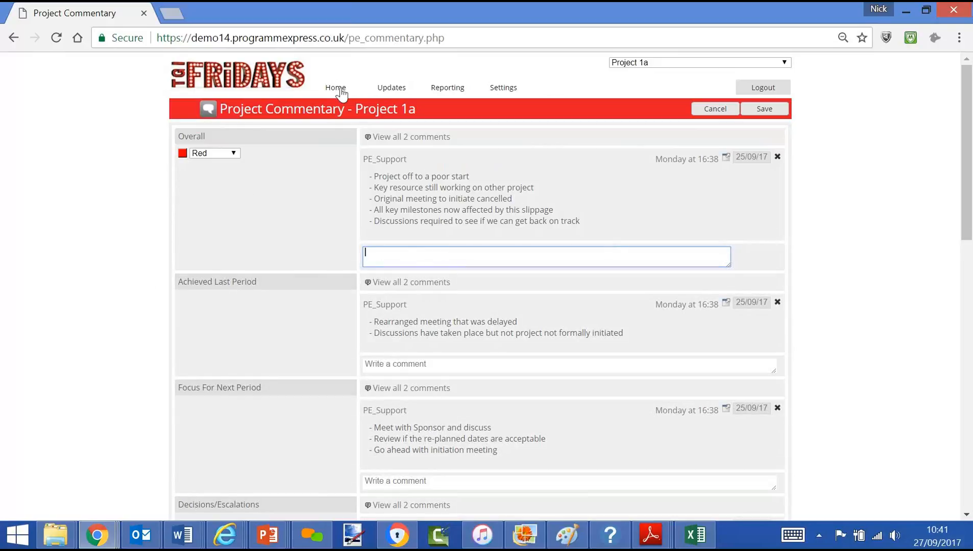
left_click(376, 140)
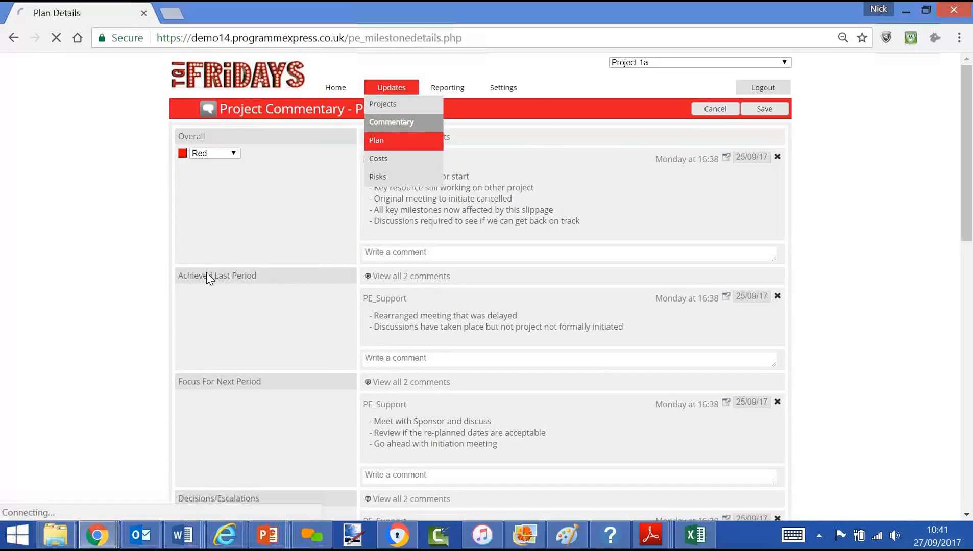
left_click(377, 140)
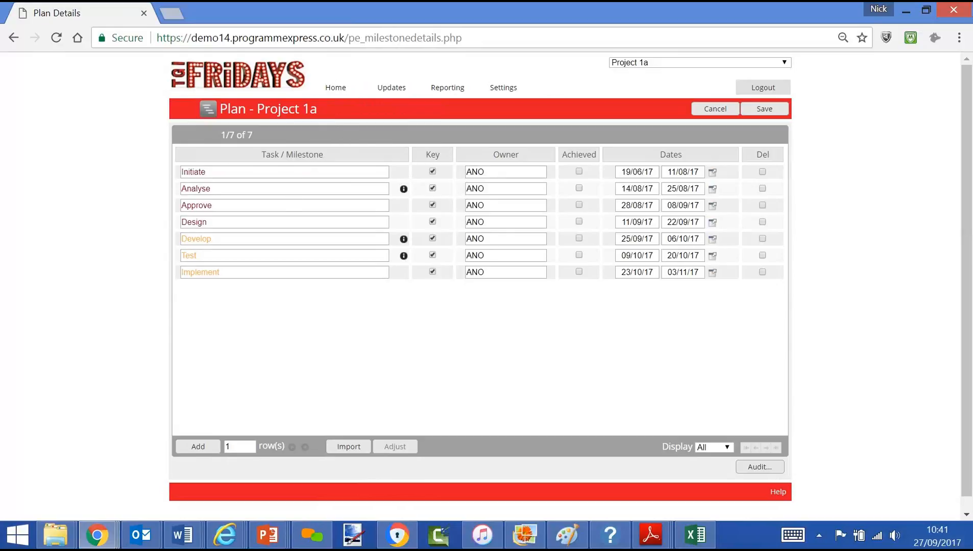
left_click(391, 87)
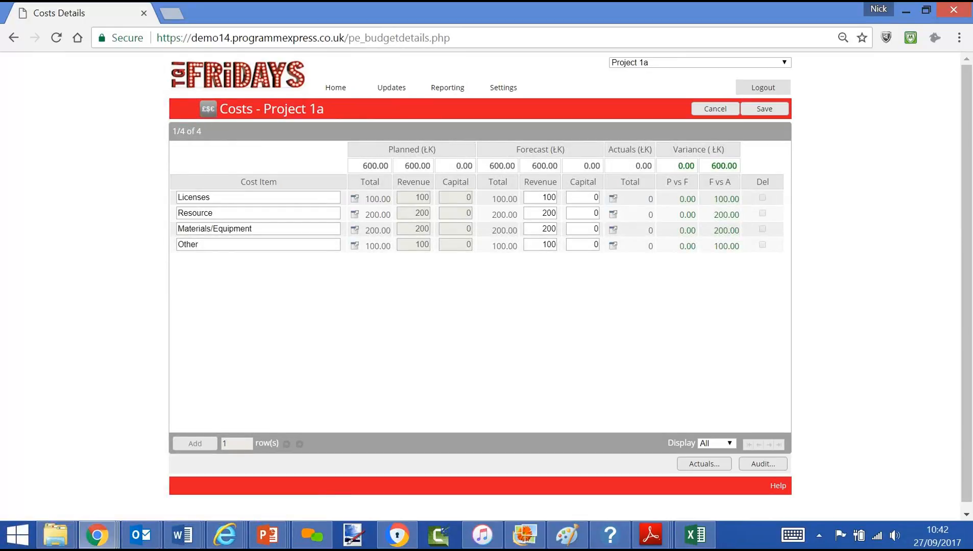
left_click(391, 87)
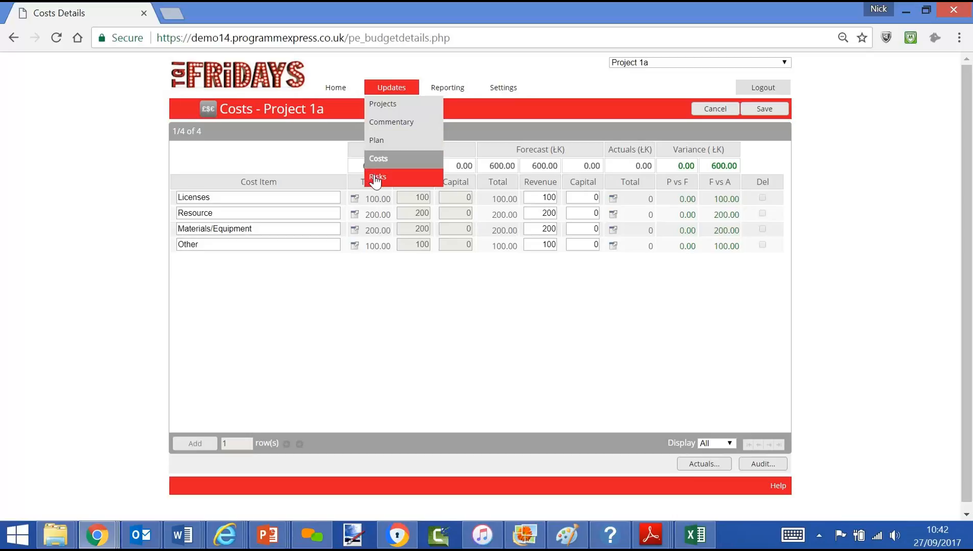
Open Project 1a's risk register from Updates > Risks.
left_click(377, 177)
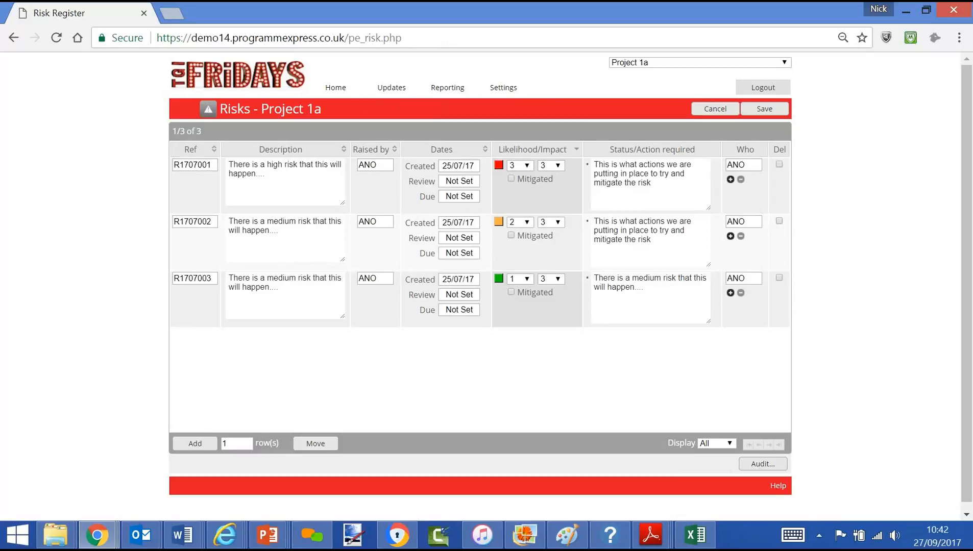
mouse_move(357, 114)
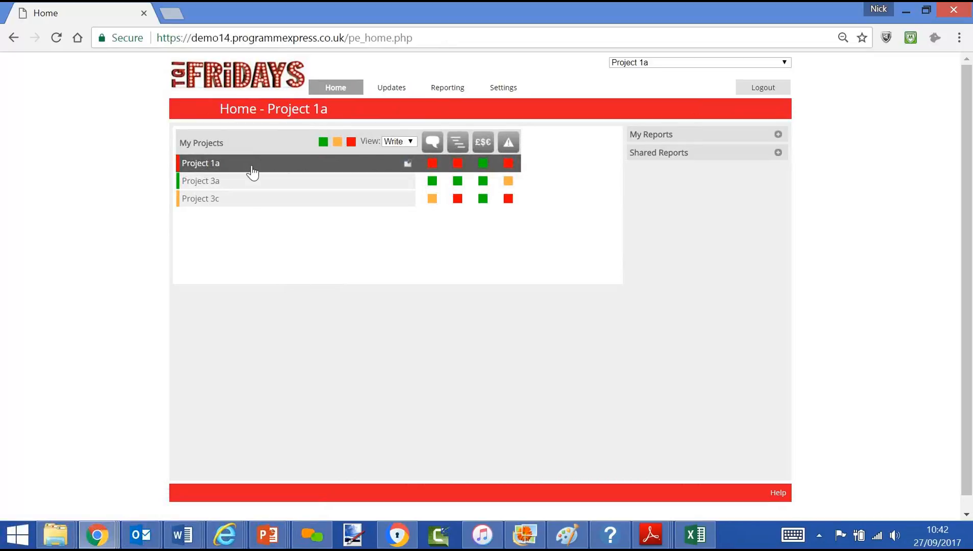
mouse_move(762, 139)
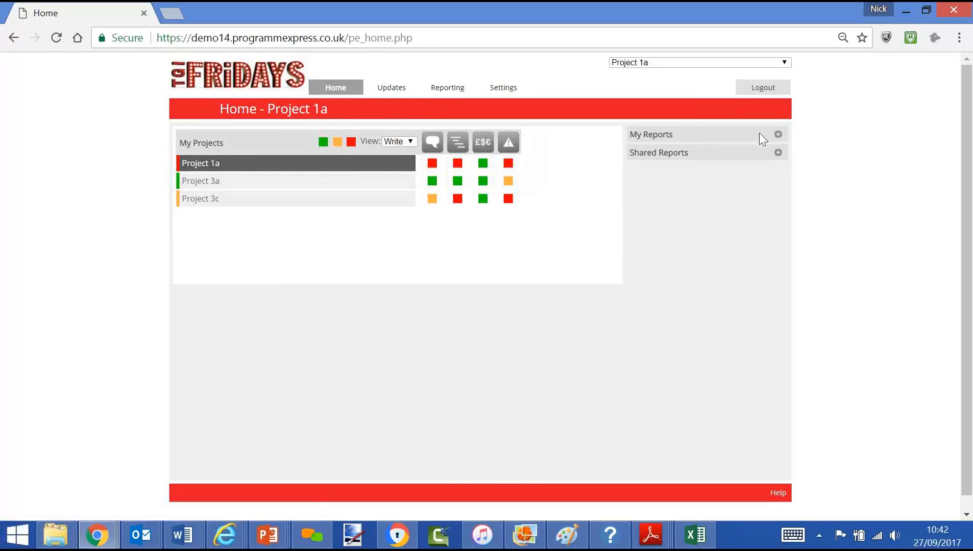
Expand My Reports and generate the 1 Page Summary PPT report.
left_click(777, 134)
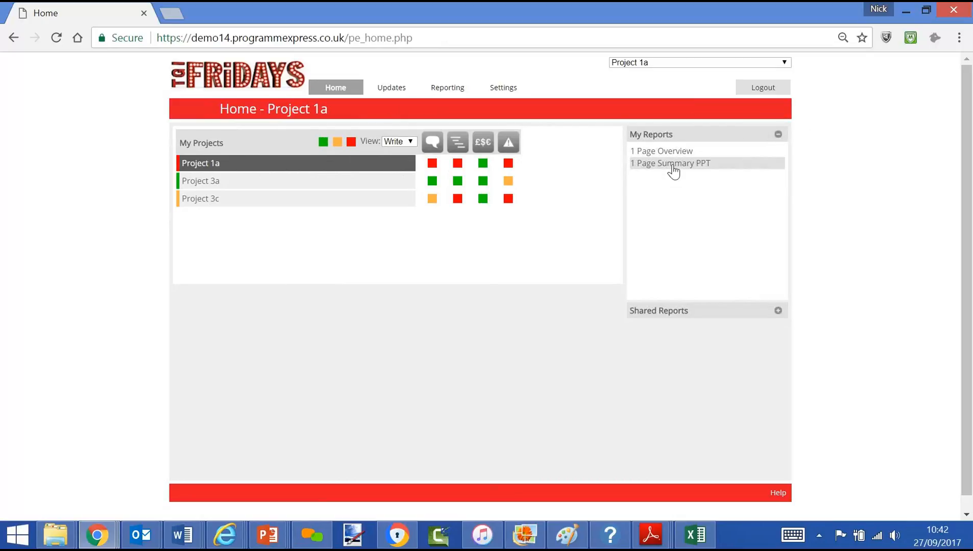
left_click(670, 163)
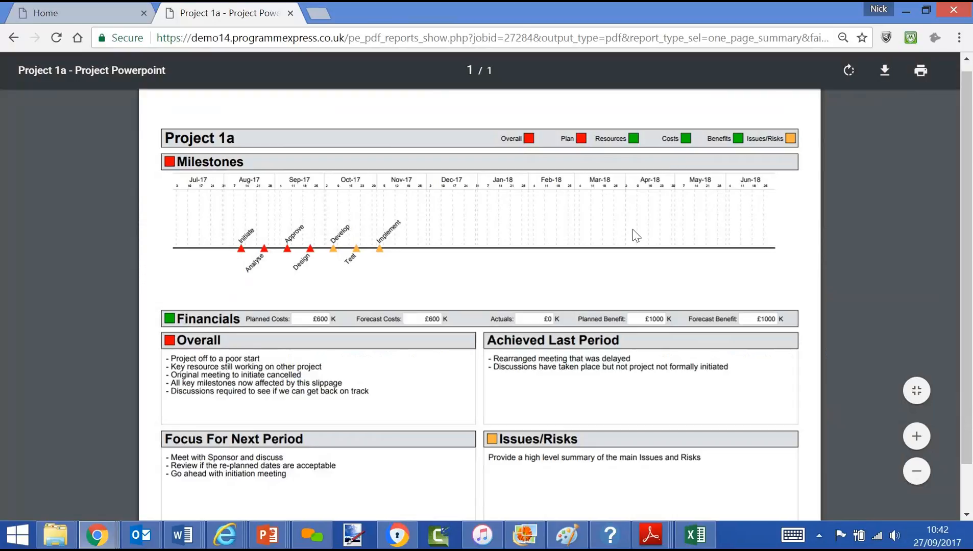
mouse_move(481, 362)
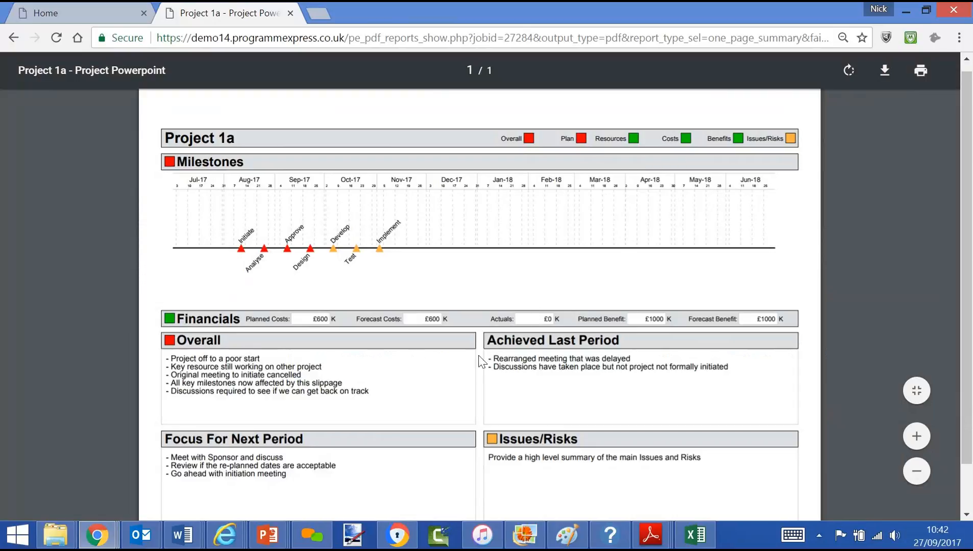
mouse_move(435, 427)
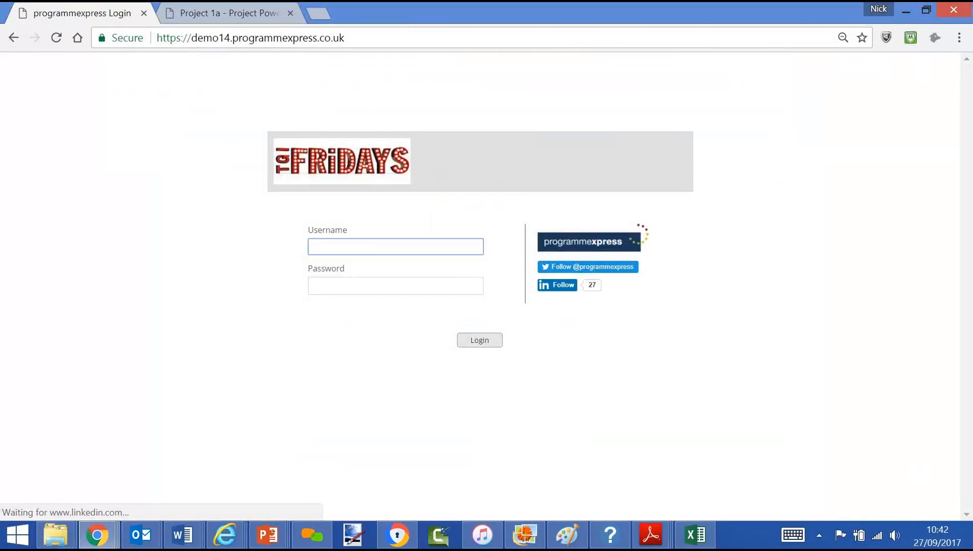
Enter the pe_admin username and log in as administrator.
type("pe_admin")
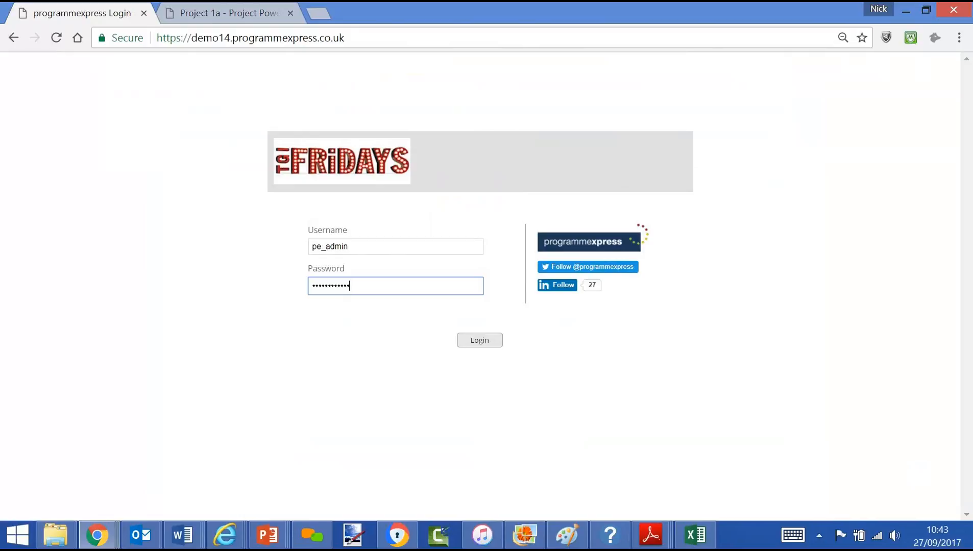
left_click(479, 340)
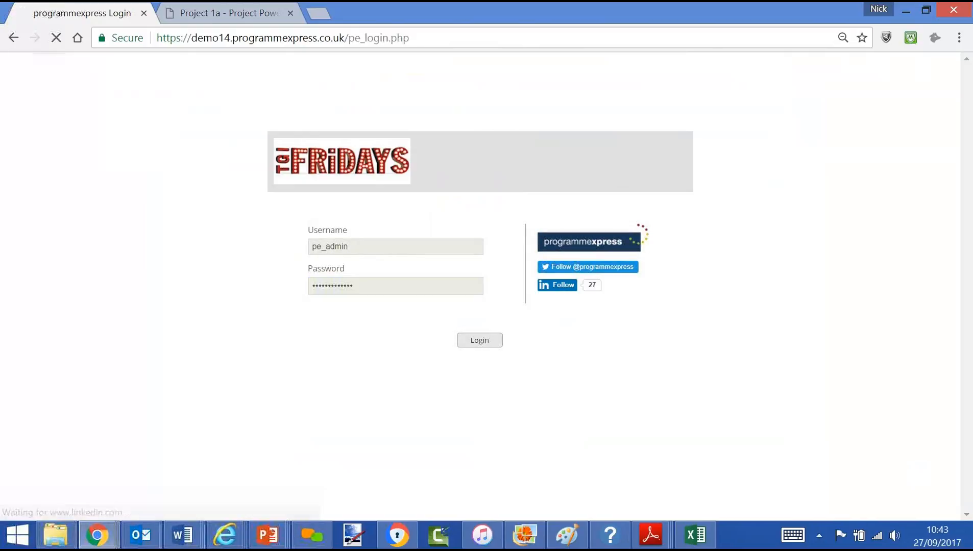
left_click(478, 340)
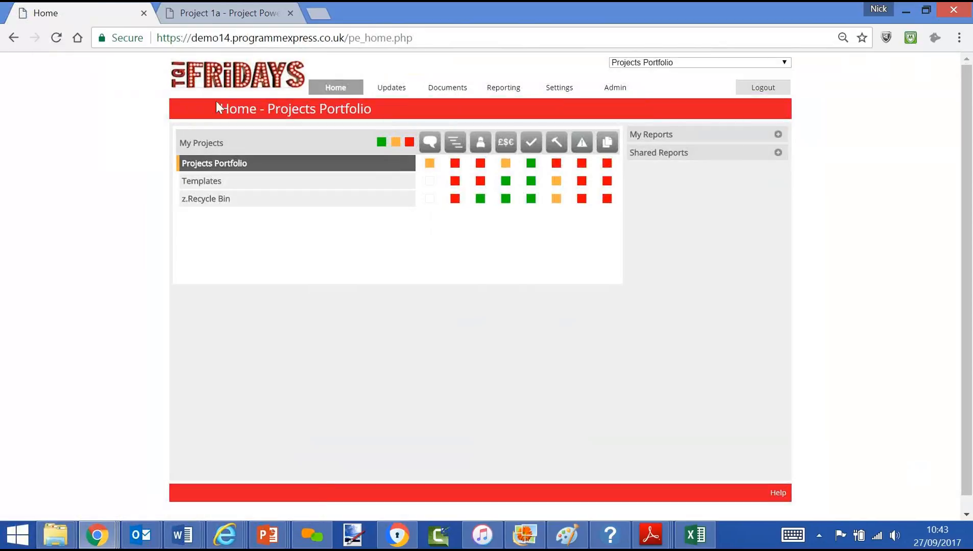
Expand the portfolio and hide green RAG statuses from the grid.
left_click(214, 164)
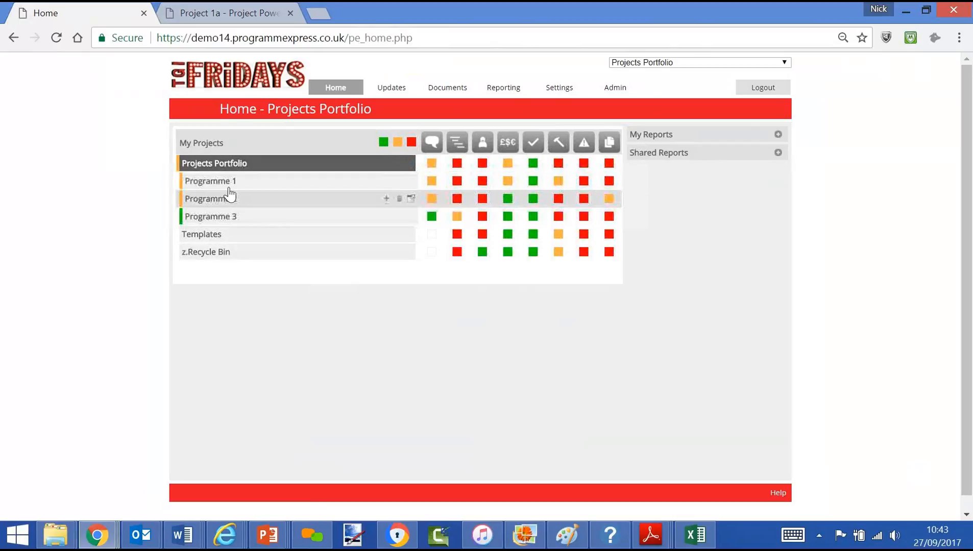
left_click(210, 180)
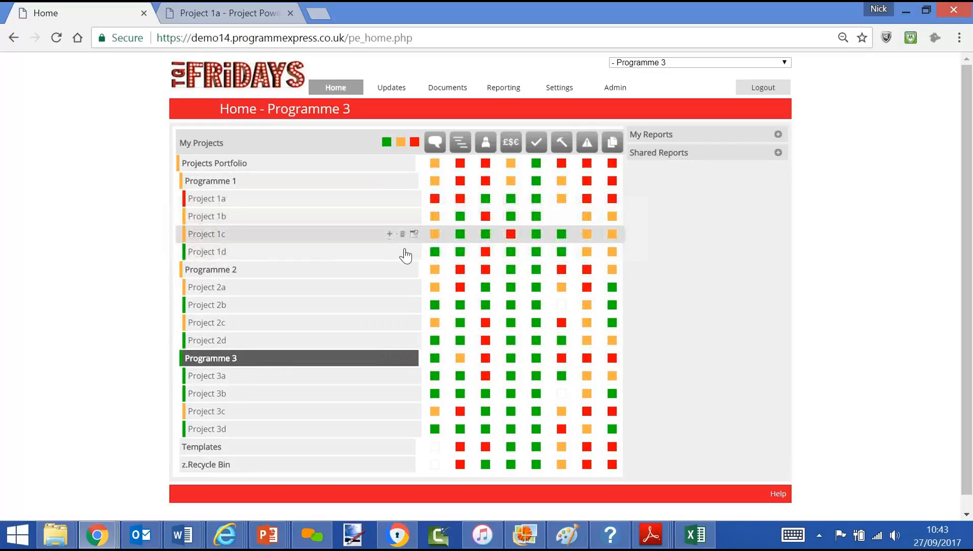
mouse_move(403, 251)
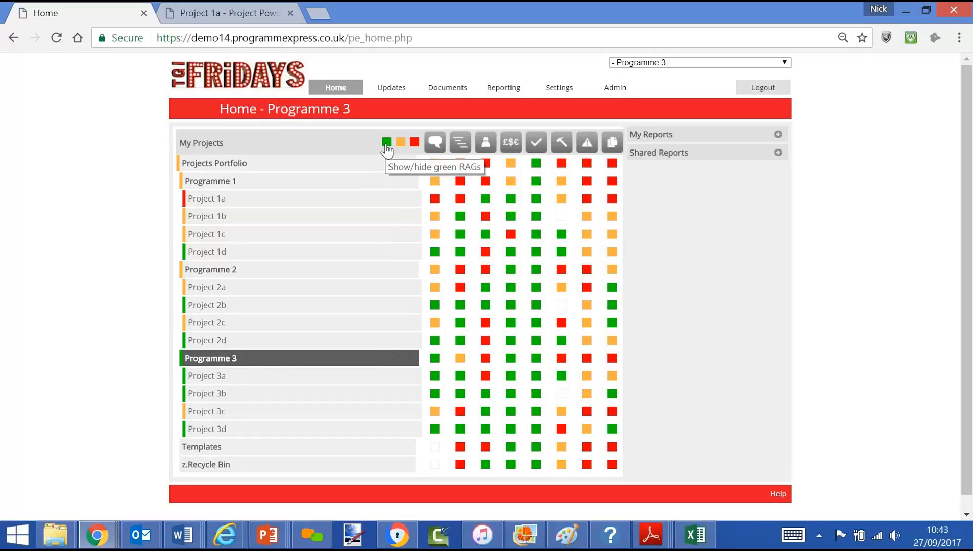
left_click(386, 142)
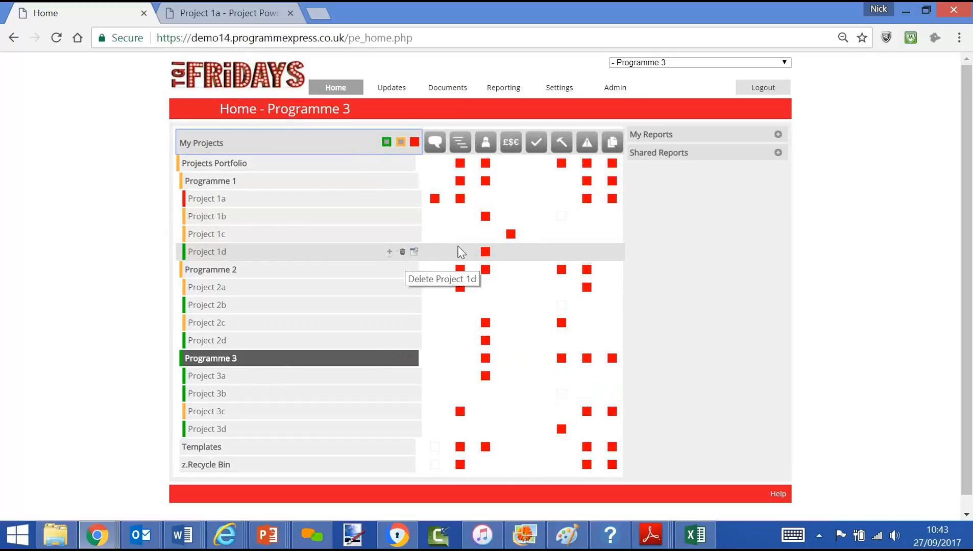
mouse_move(270, 236)
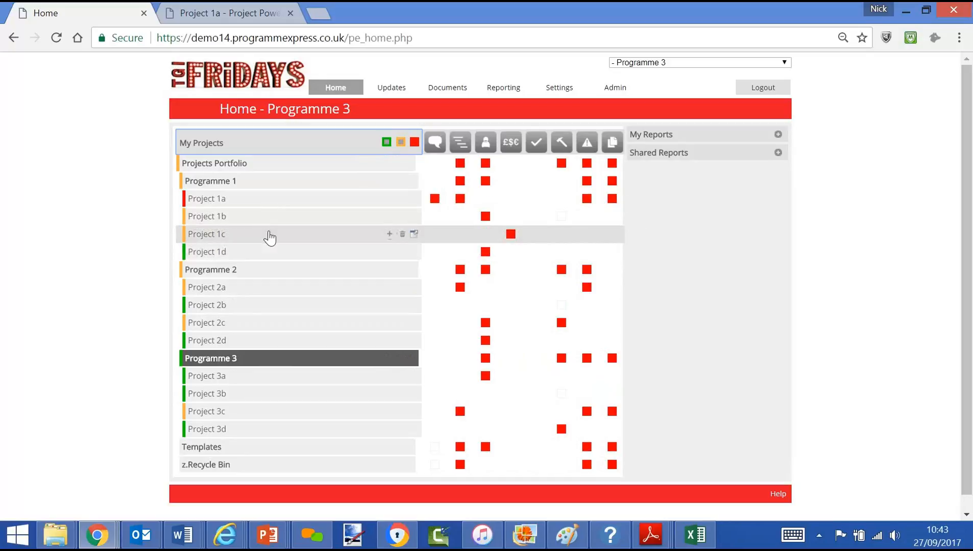
Select Project 1c, open its Costs (£$€) details, and return Home.
left_click(206, 235)
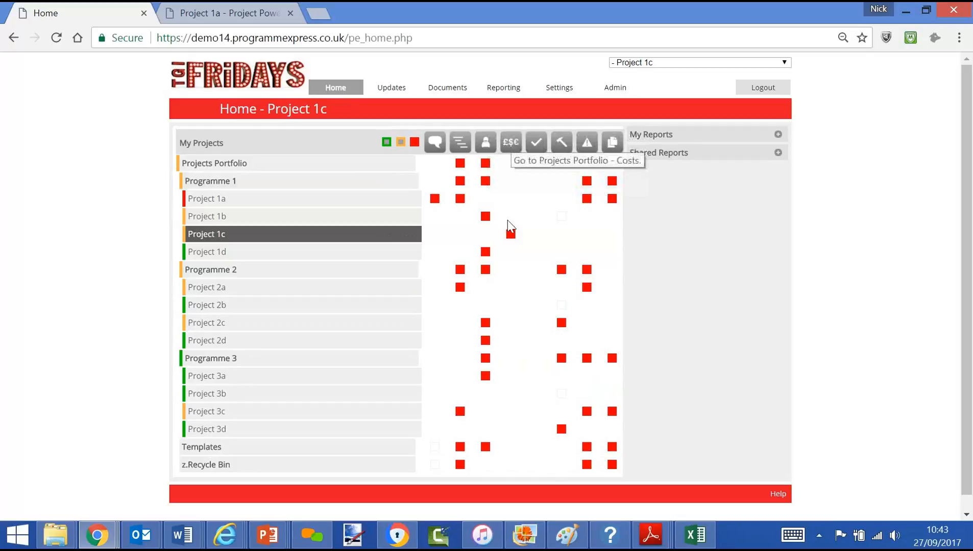
left_click(510, 142)
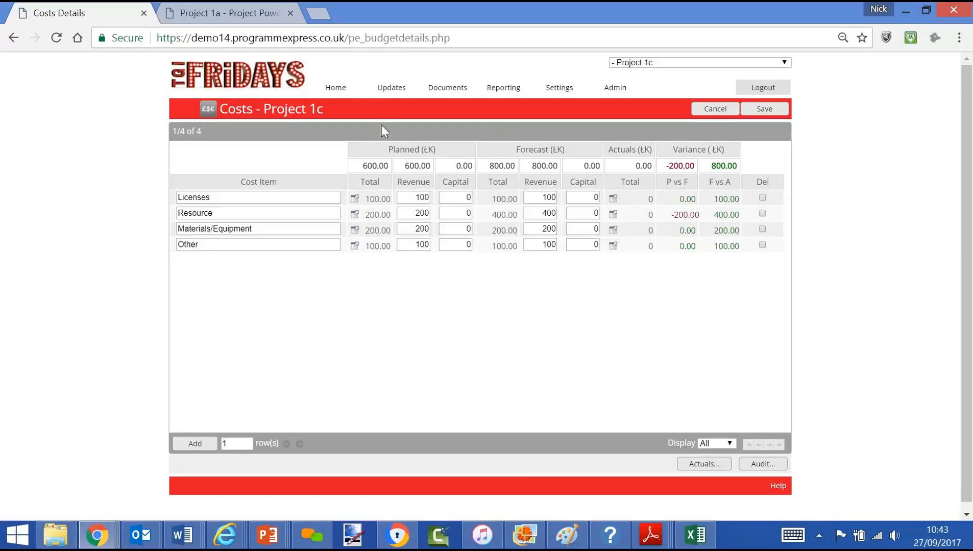
left_click(335, 87)
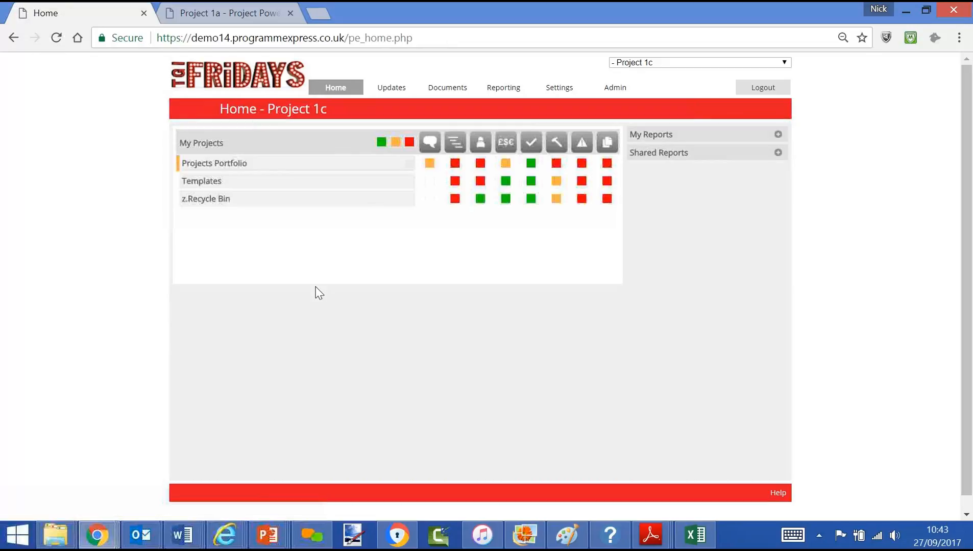
Select Programme 1, move to the Projects Portfolio level, and expand Shared Reports.
left_click(214, 163)
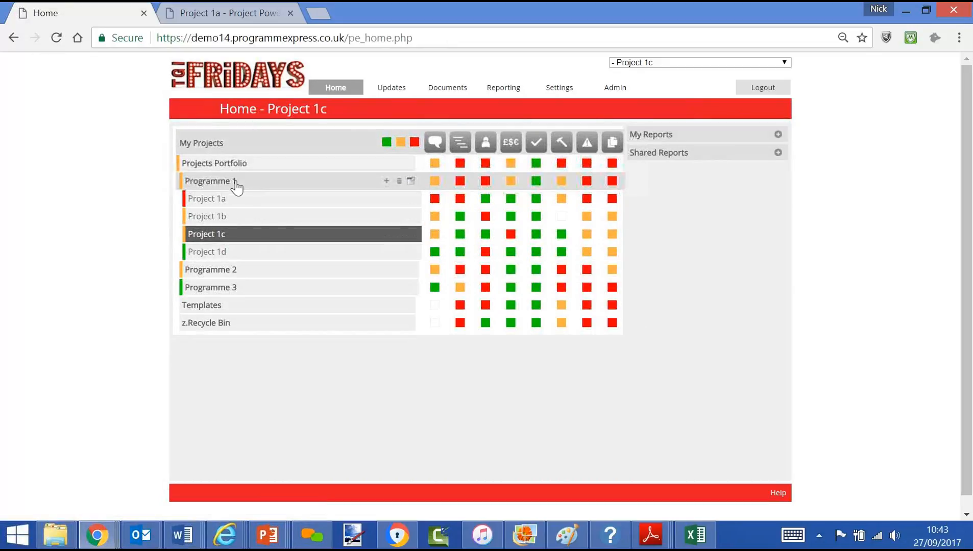
left_click(207, 180)
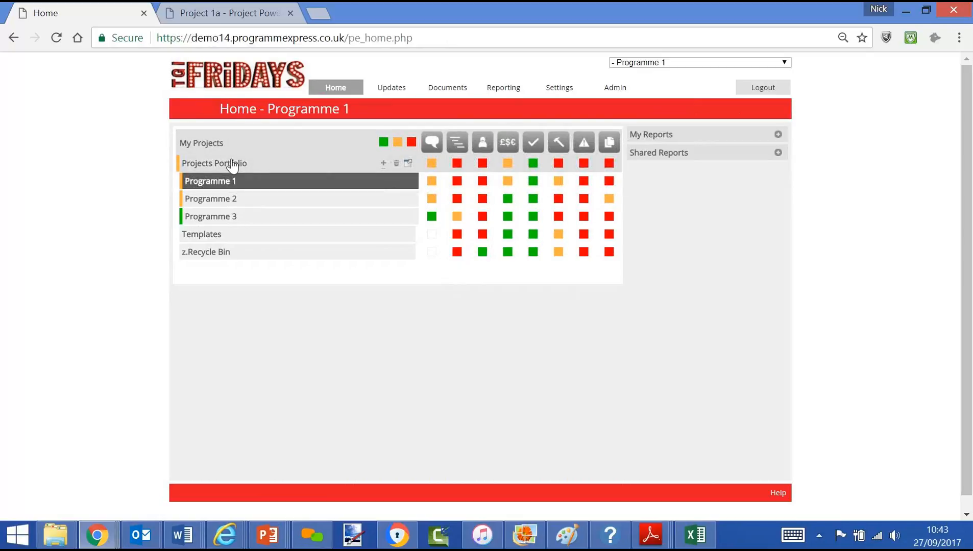
left_click(214, 163)
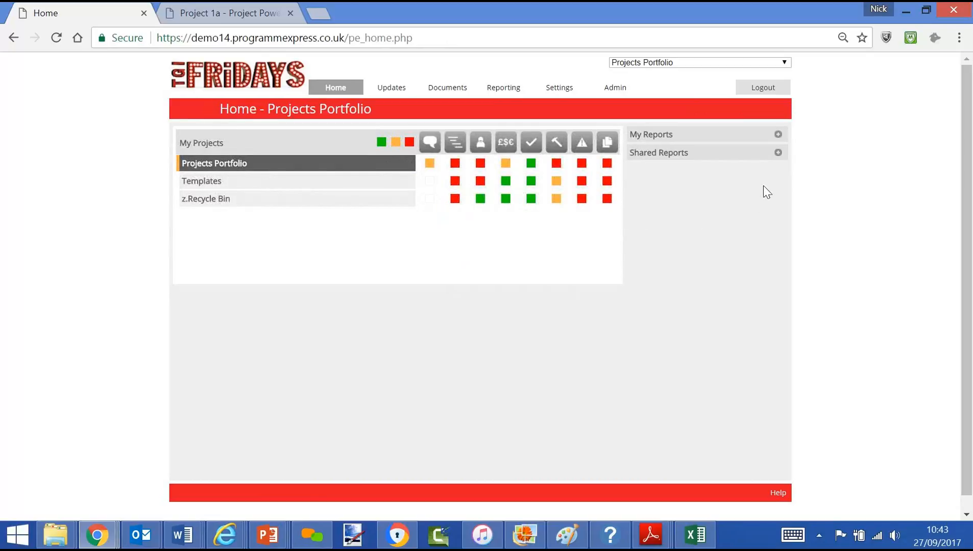
left_click(778, 153)
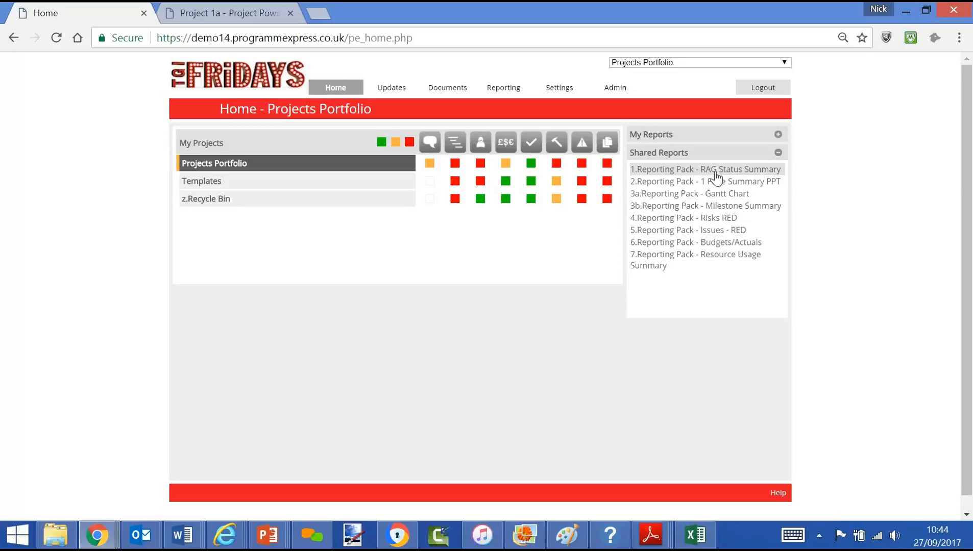
Generate the '1.Reporting Pack - RAG Status Summary' PDF, then return to the Home tab.
left_click(705, 169)
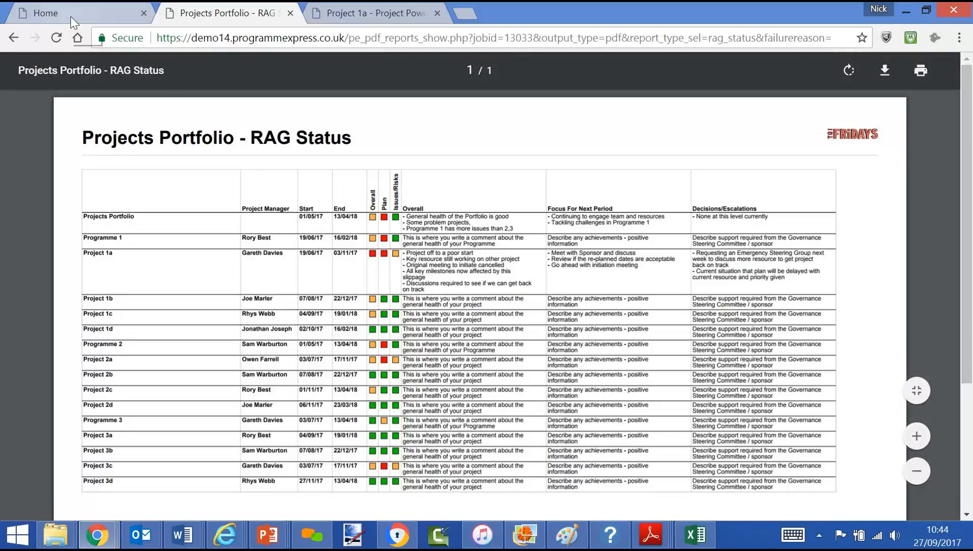
left_click(44, 13)
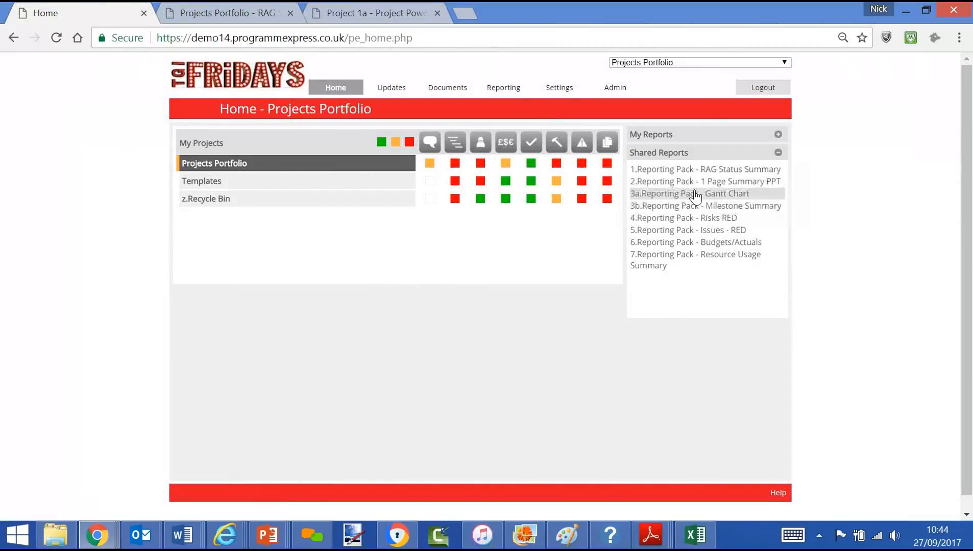
Generate the four-page '3a.Reporting Pack - Gantt Chart' PDF and scroll through it.
left_click(688, 193)
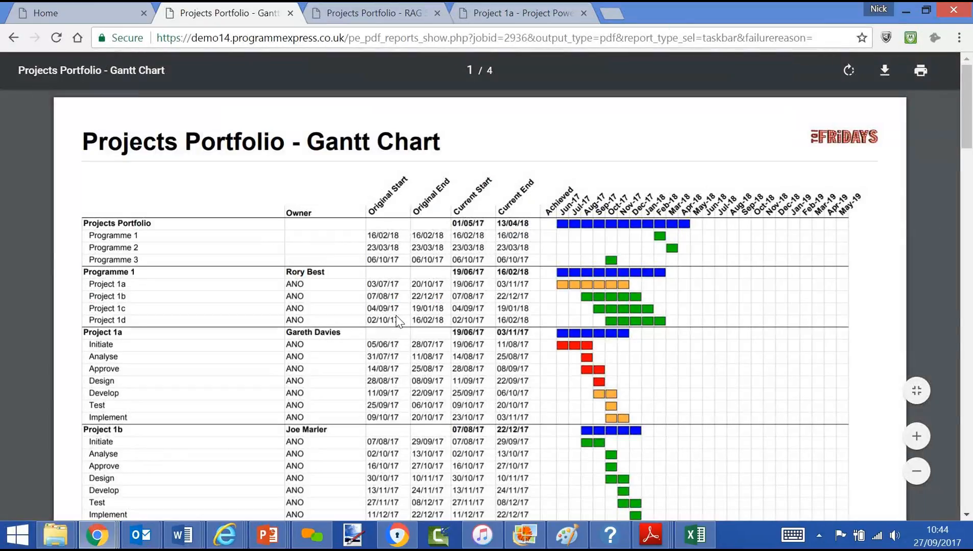
scroll("down", 3)
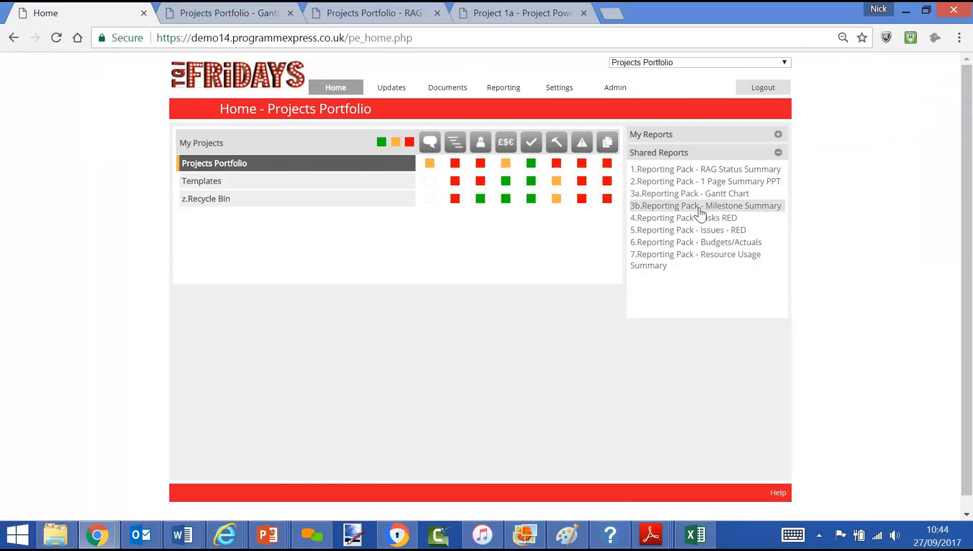
Generate the '3b.Reporting Pack - Milestone Summary' PDF, review both pages, and return Home.
left_click(705, 206)
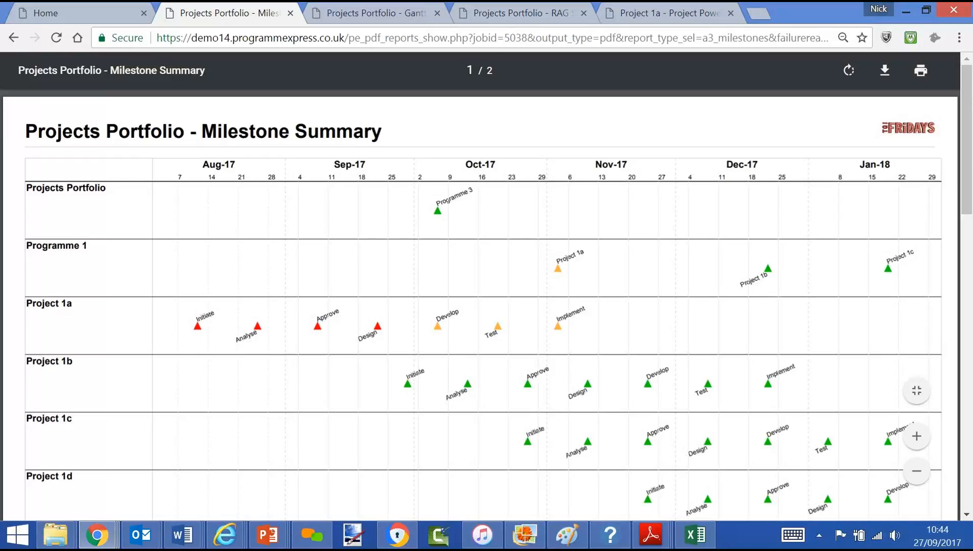
scroll("down", 3)
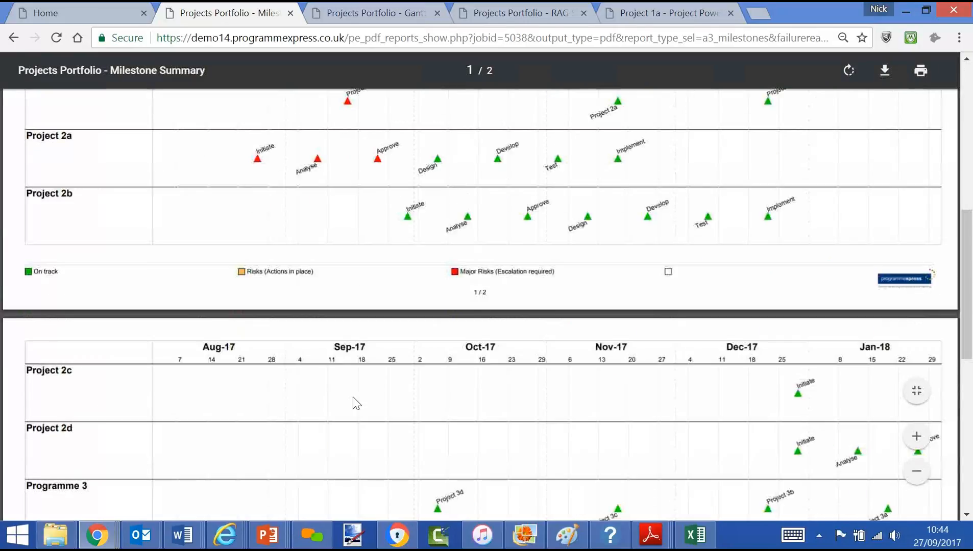
scroll("down", 3)
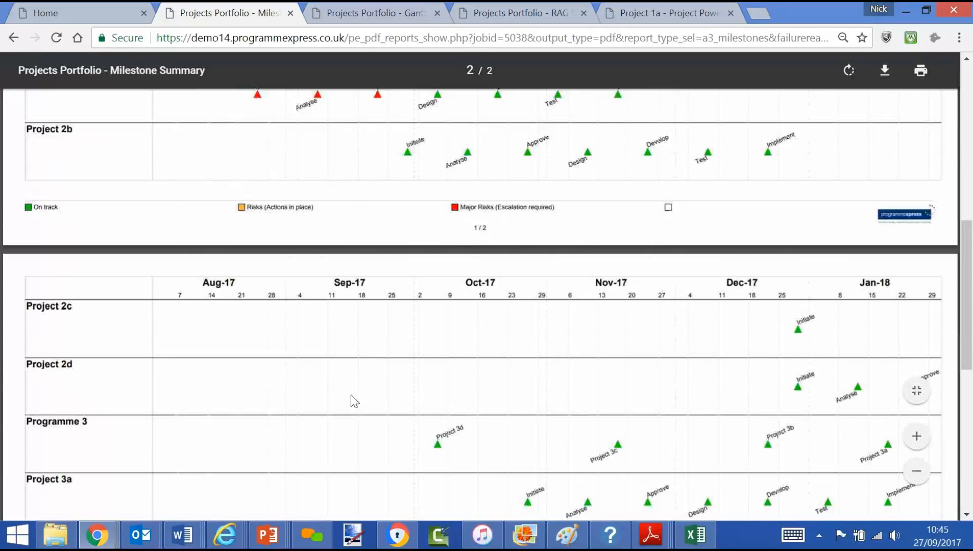
left_click(74, 12)
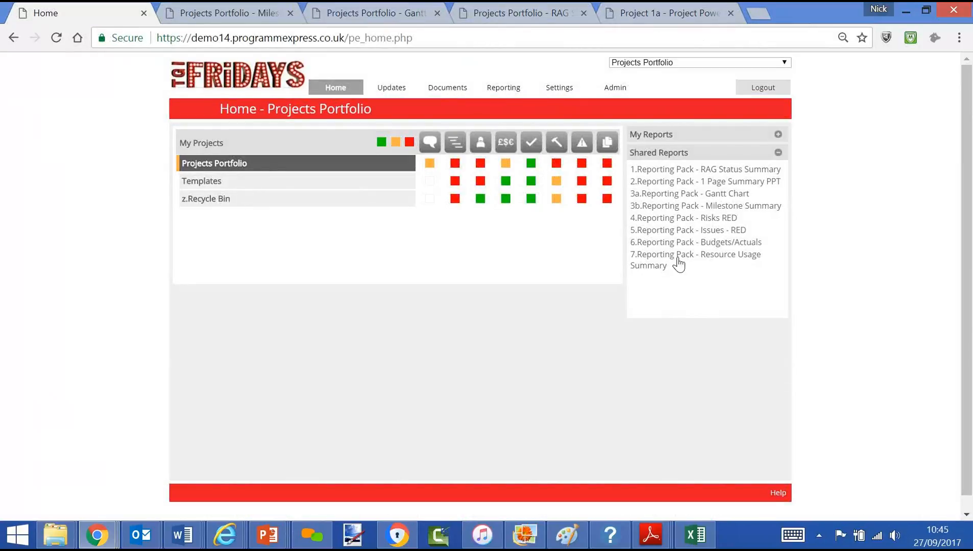
Generate the '7.Reporting Pack - Resource Usage Summary' PDF, scroll it, and return Home.
left_click(695, 253)
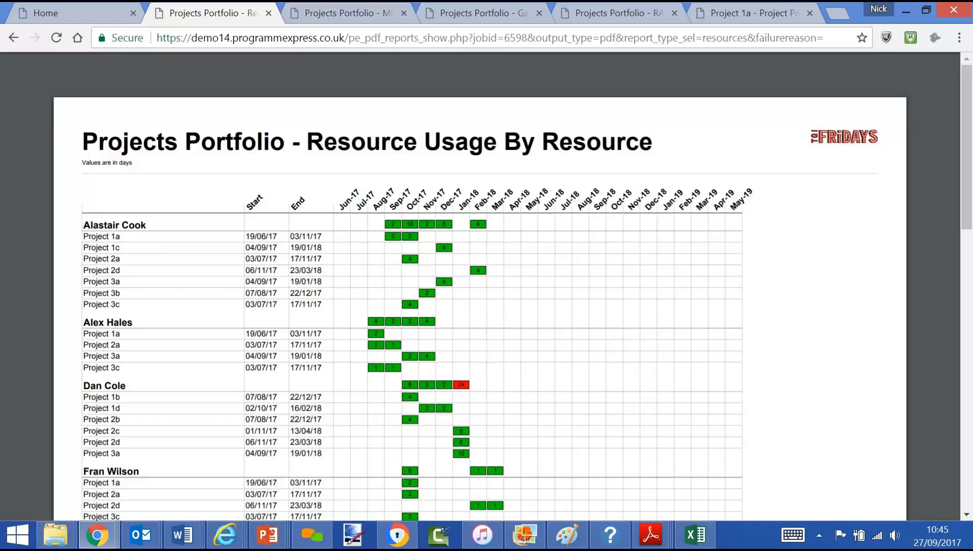
scroll("down", 3)
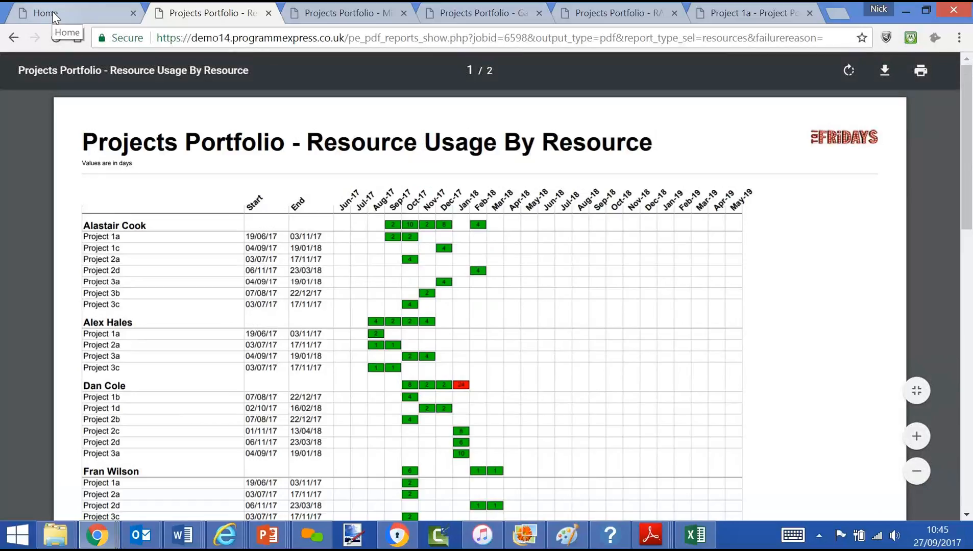
left_click(47, 12)
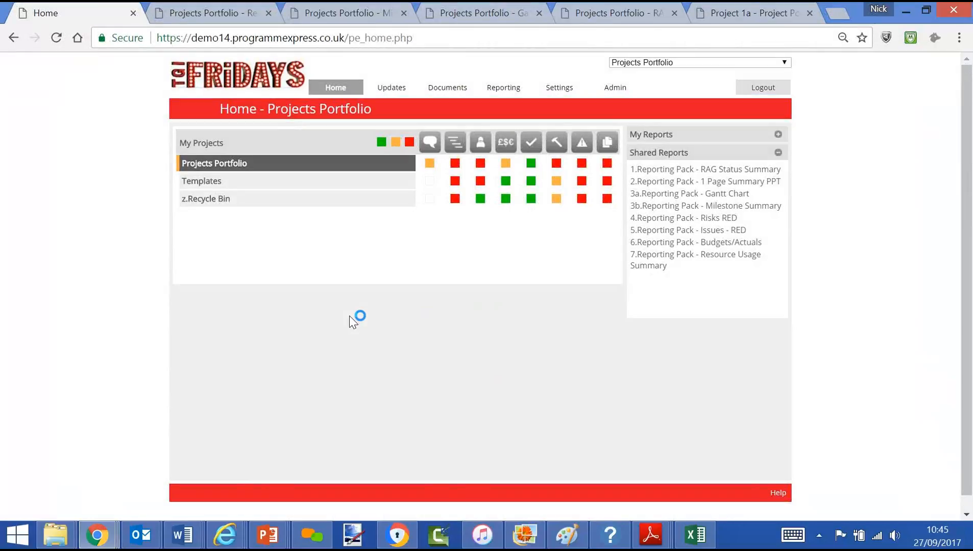